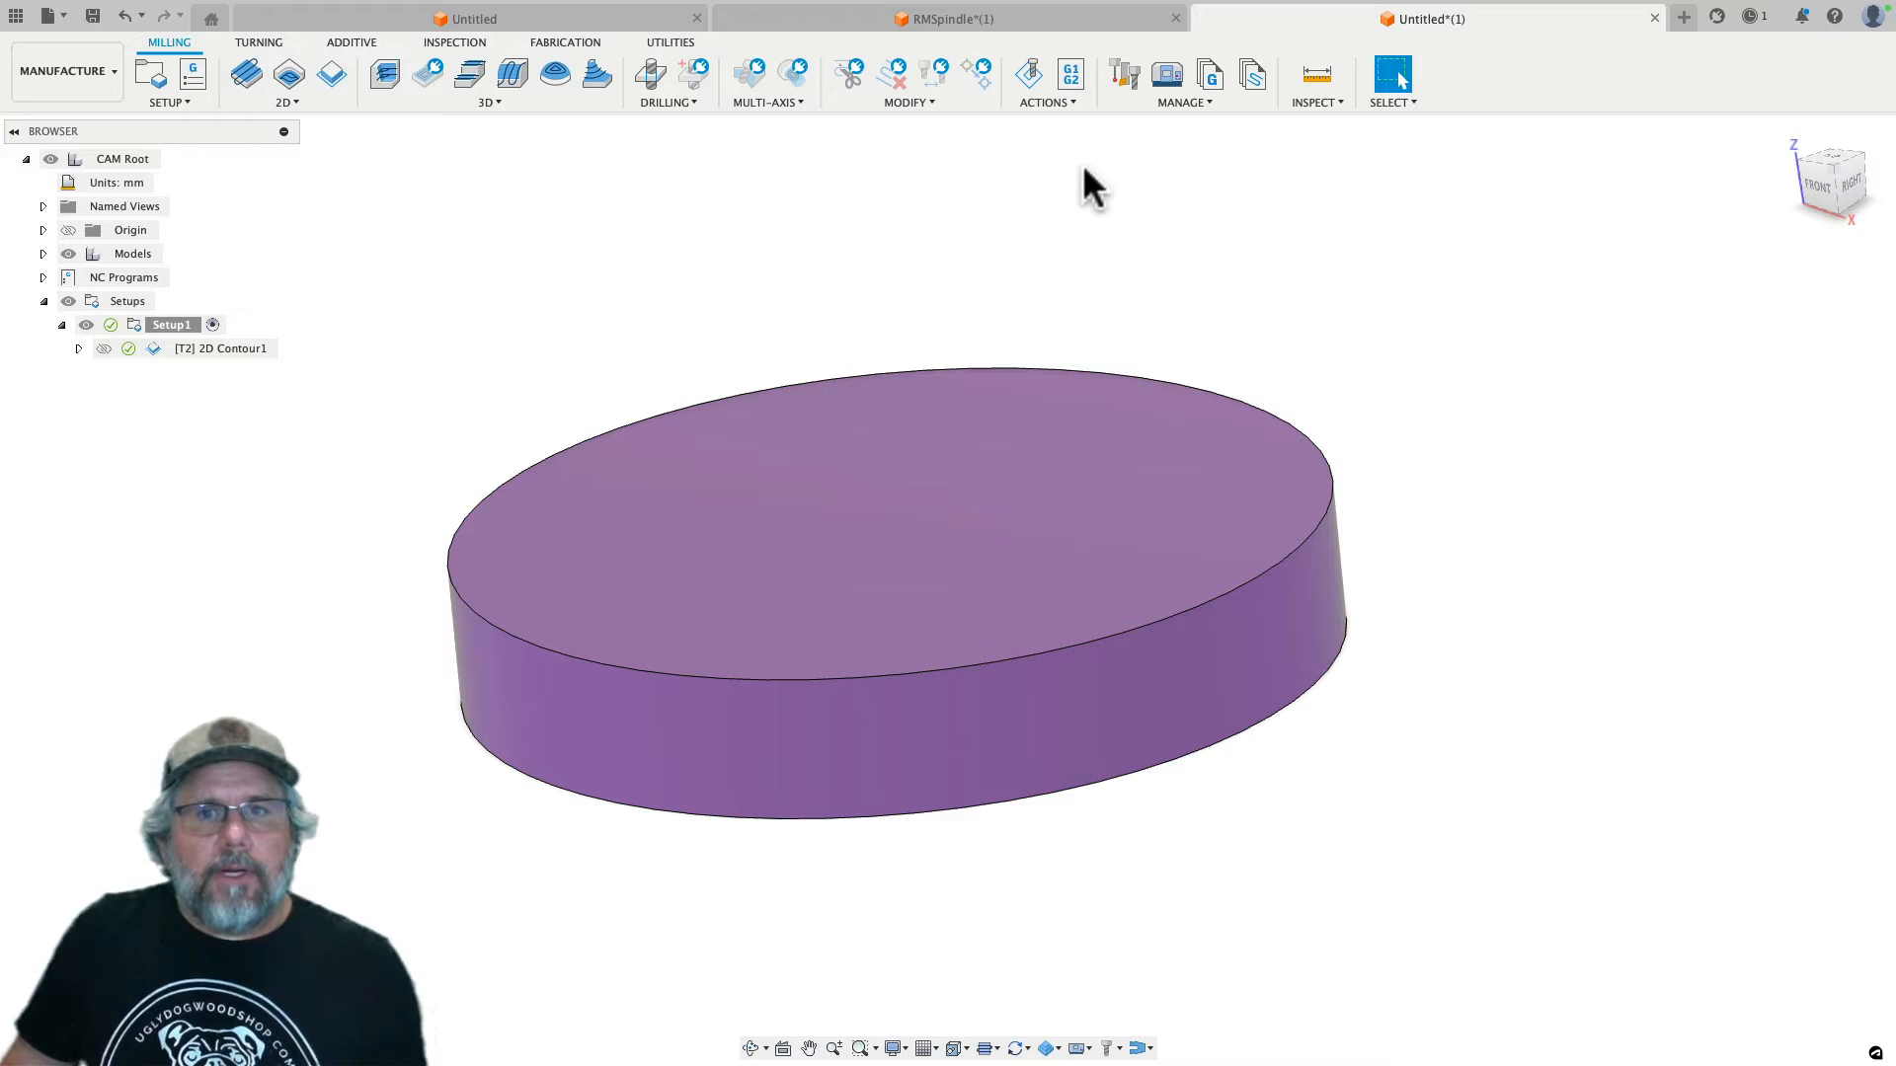
mouse_move(1053, 154)
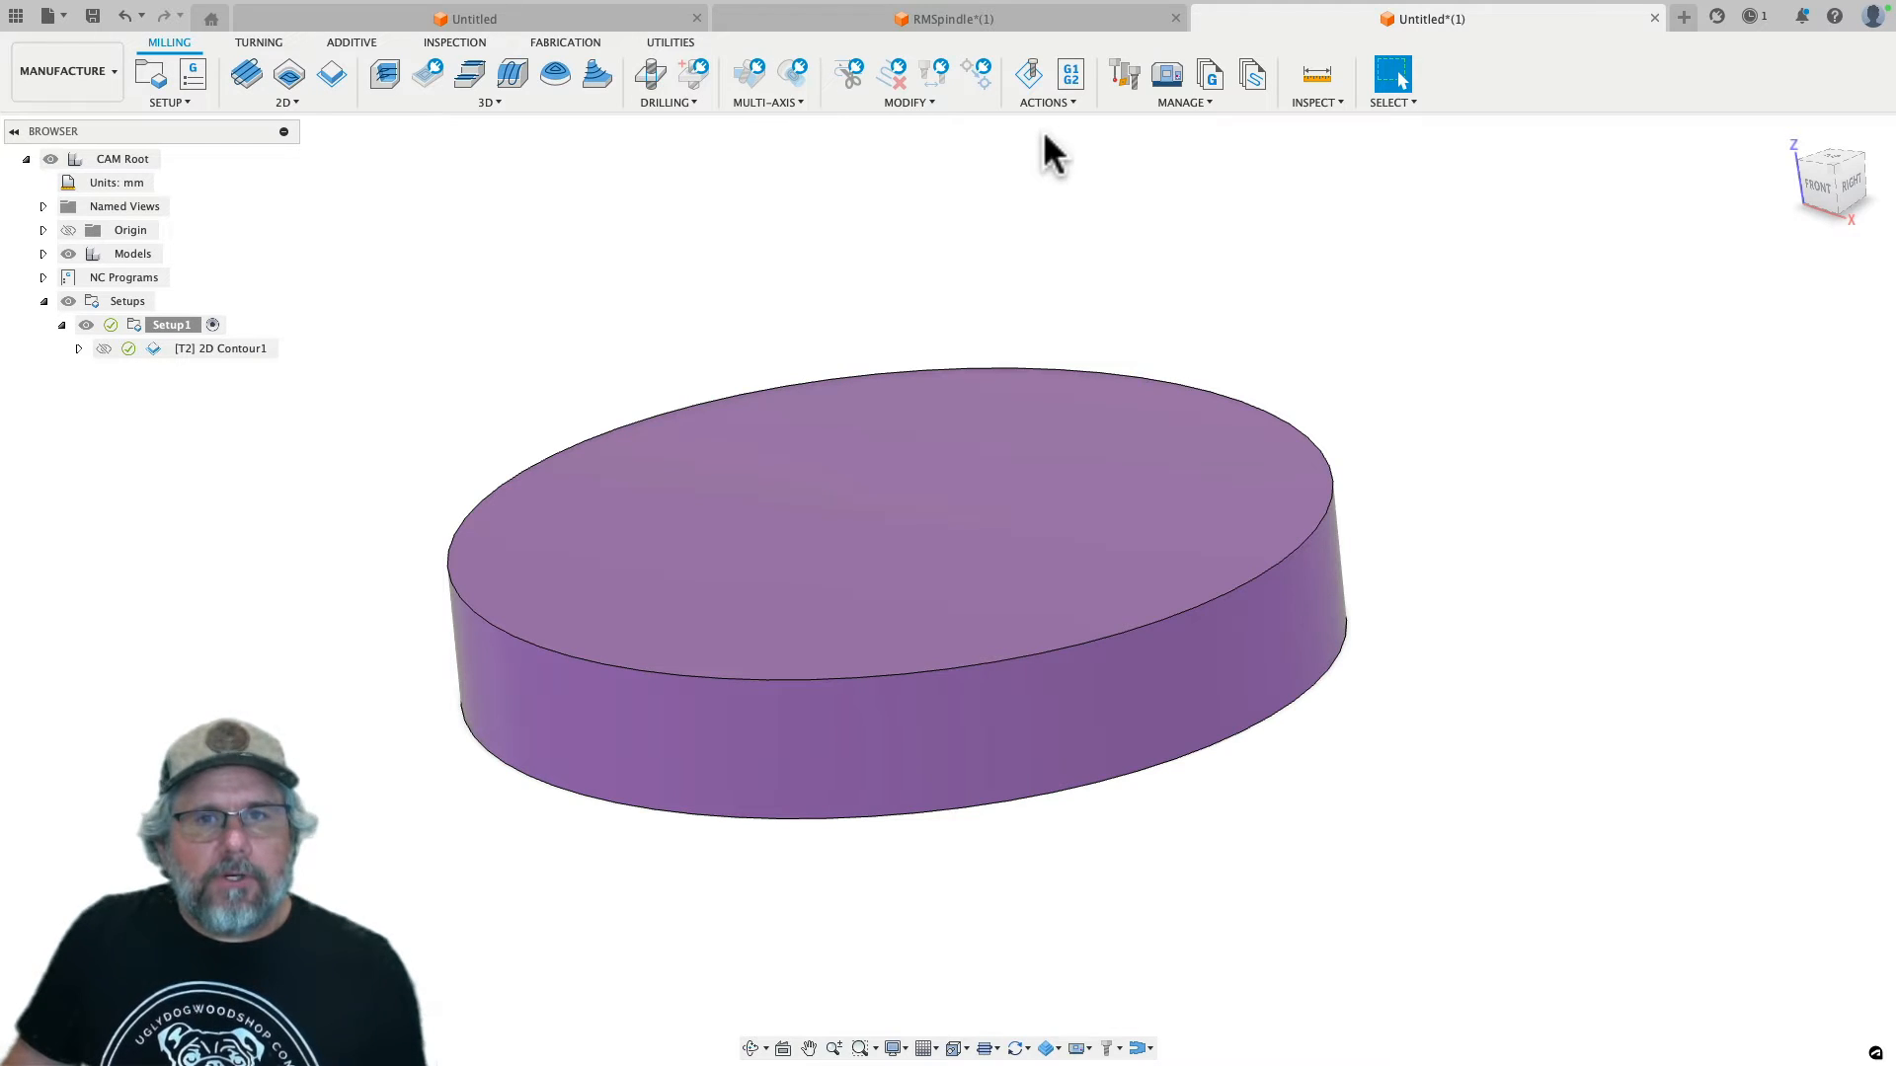
mouse_move(1069, 73)
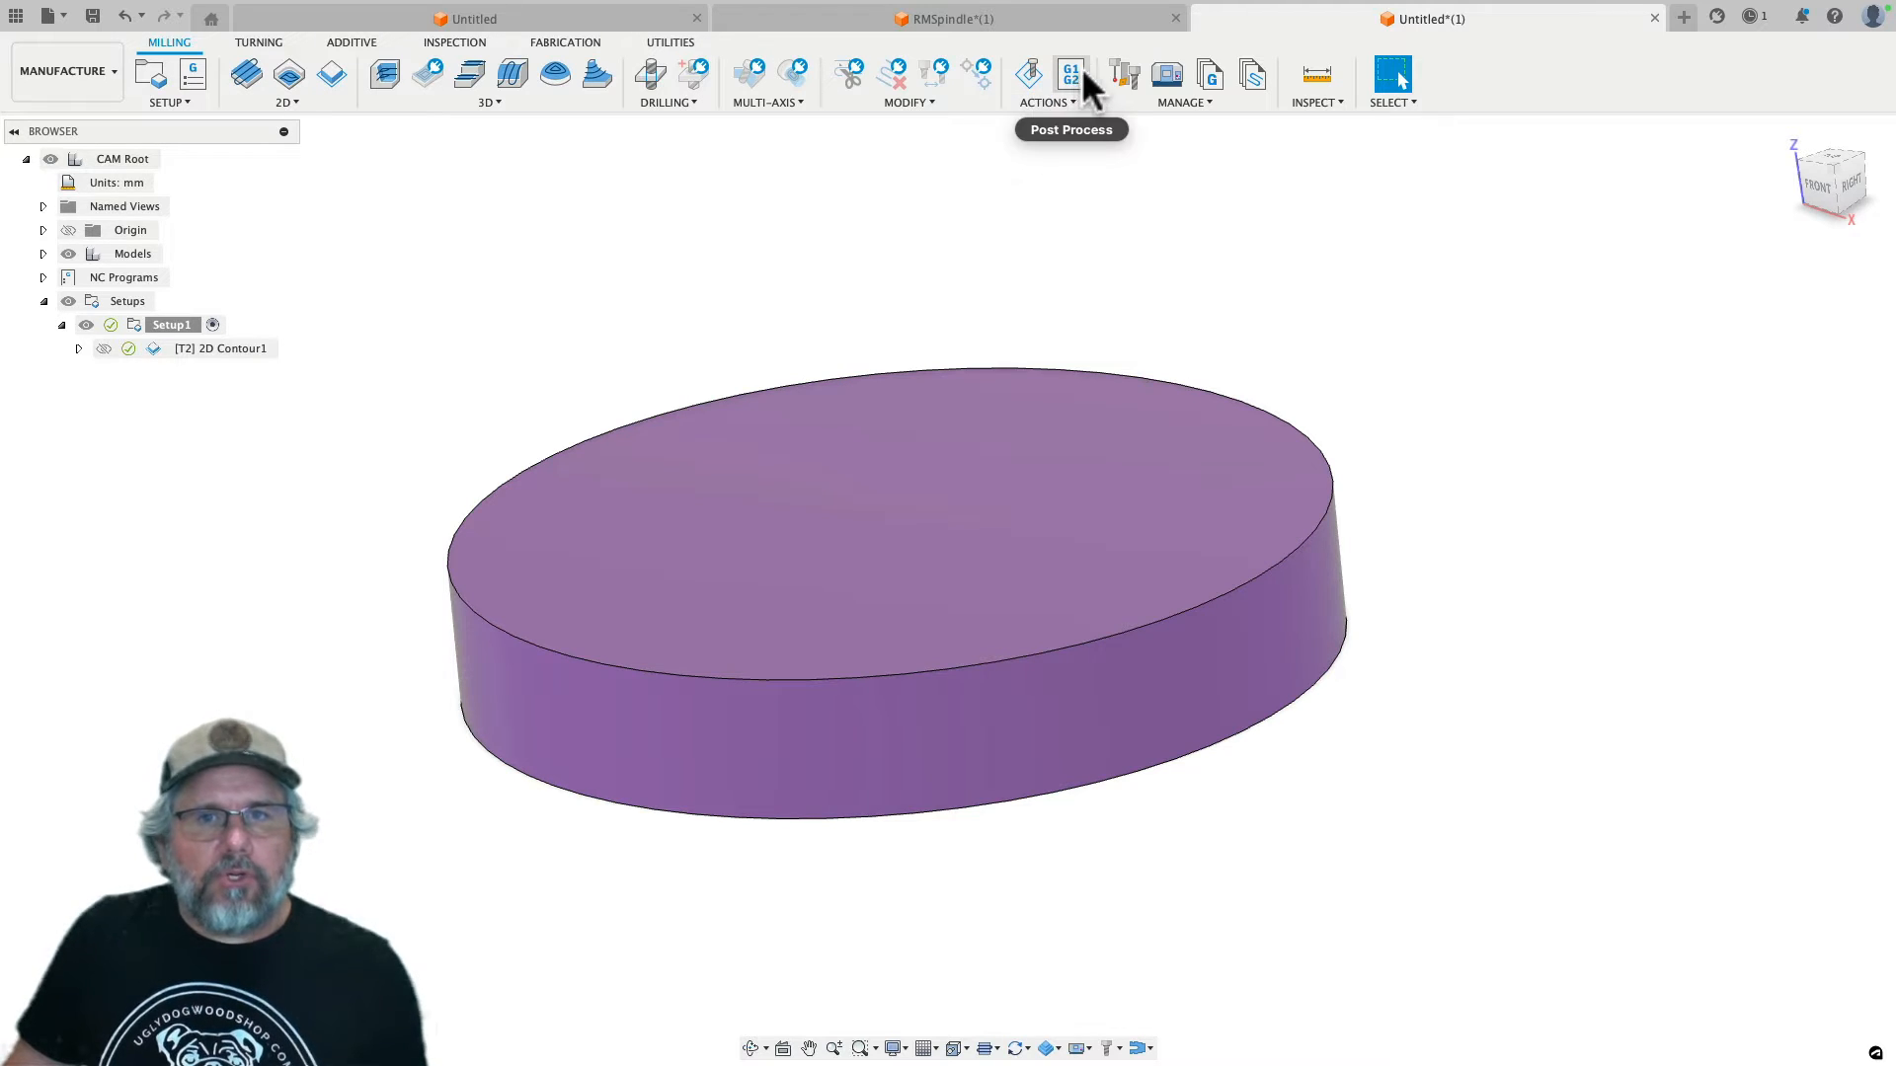
mouse_move(1068, 73)
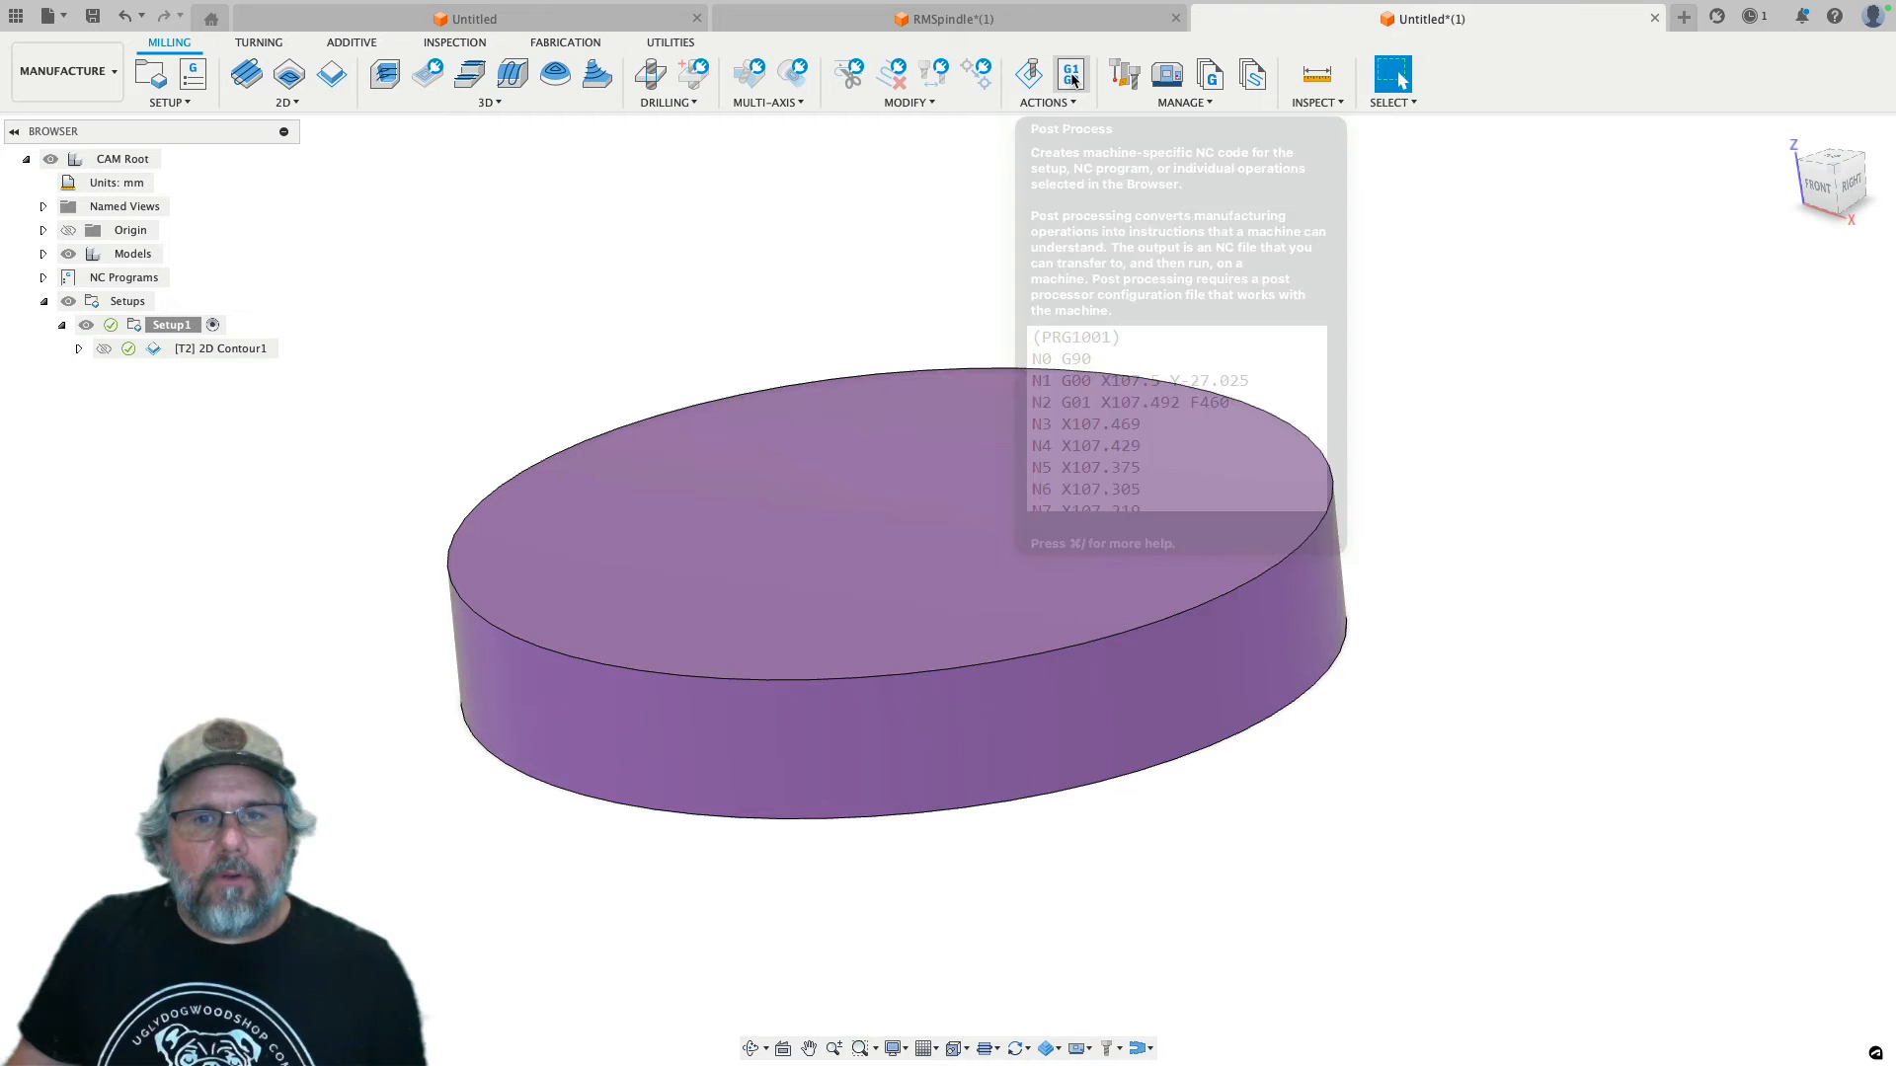
Step: Post the 2D contour NC program with the safe retract method kept at G28
left_click(1068, 73)
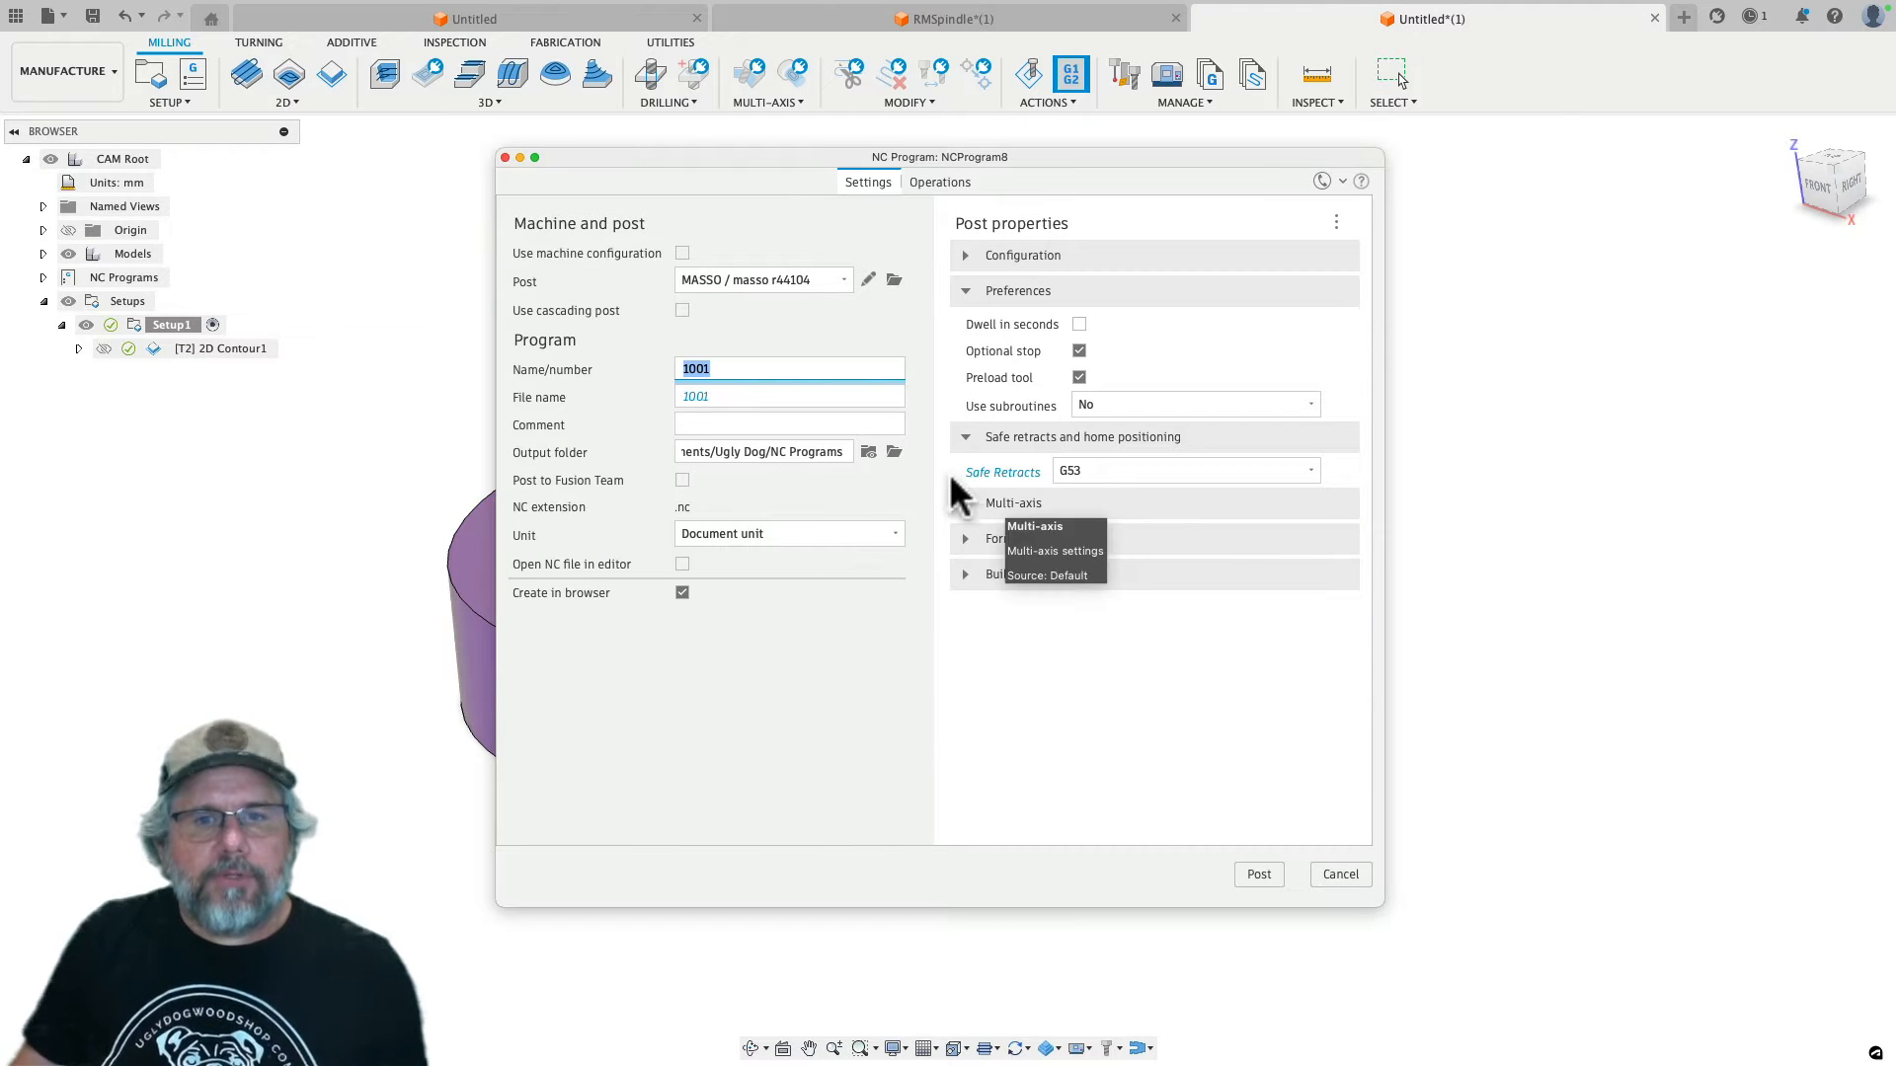
mouse_move(1089, 482)
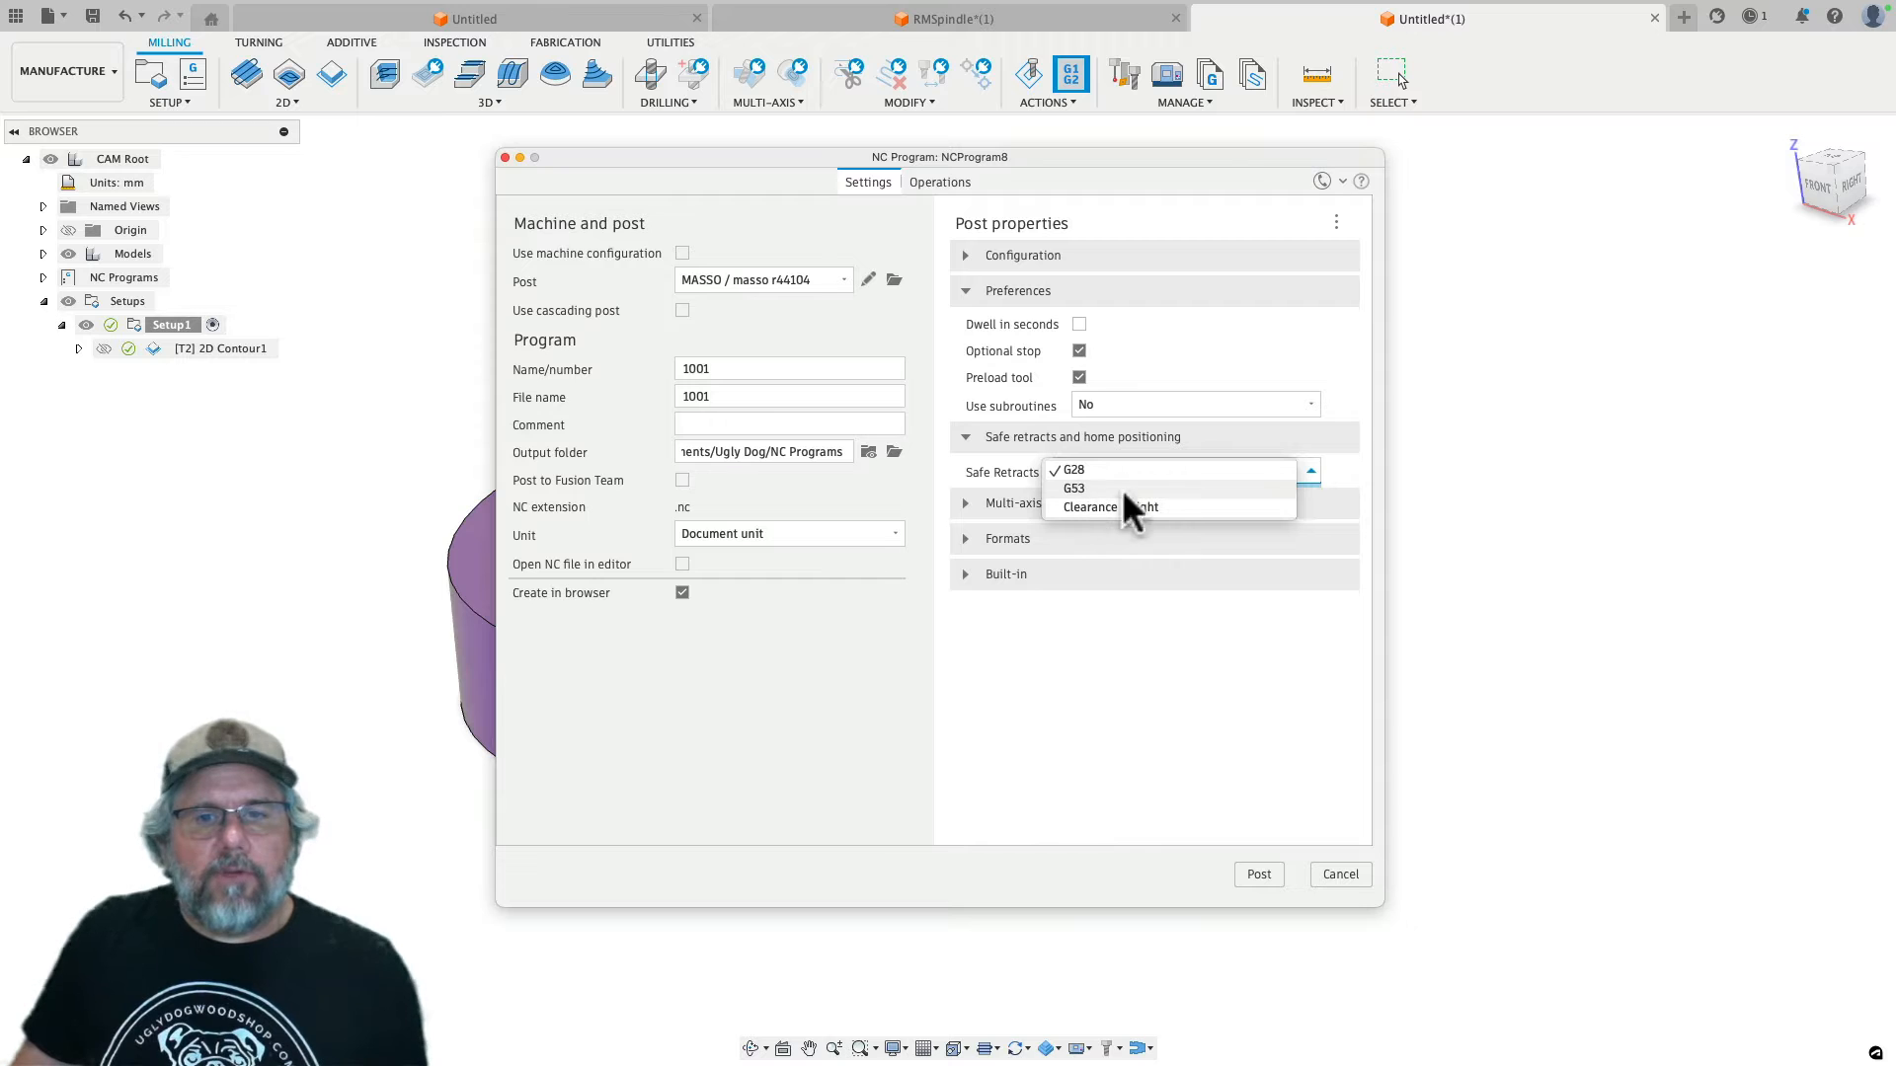
mouse_move(1179, 514)
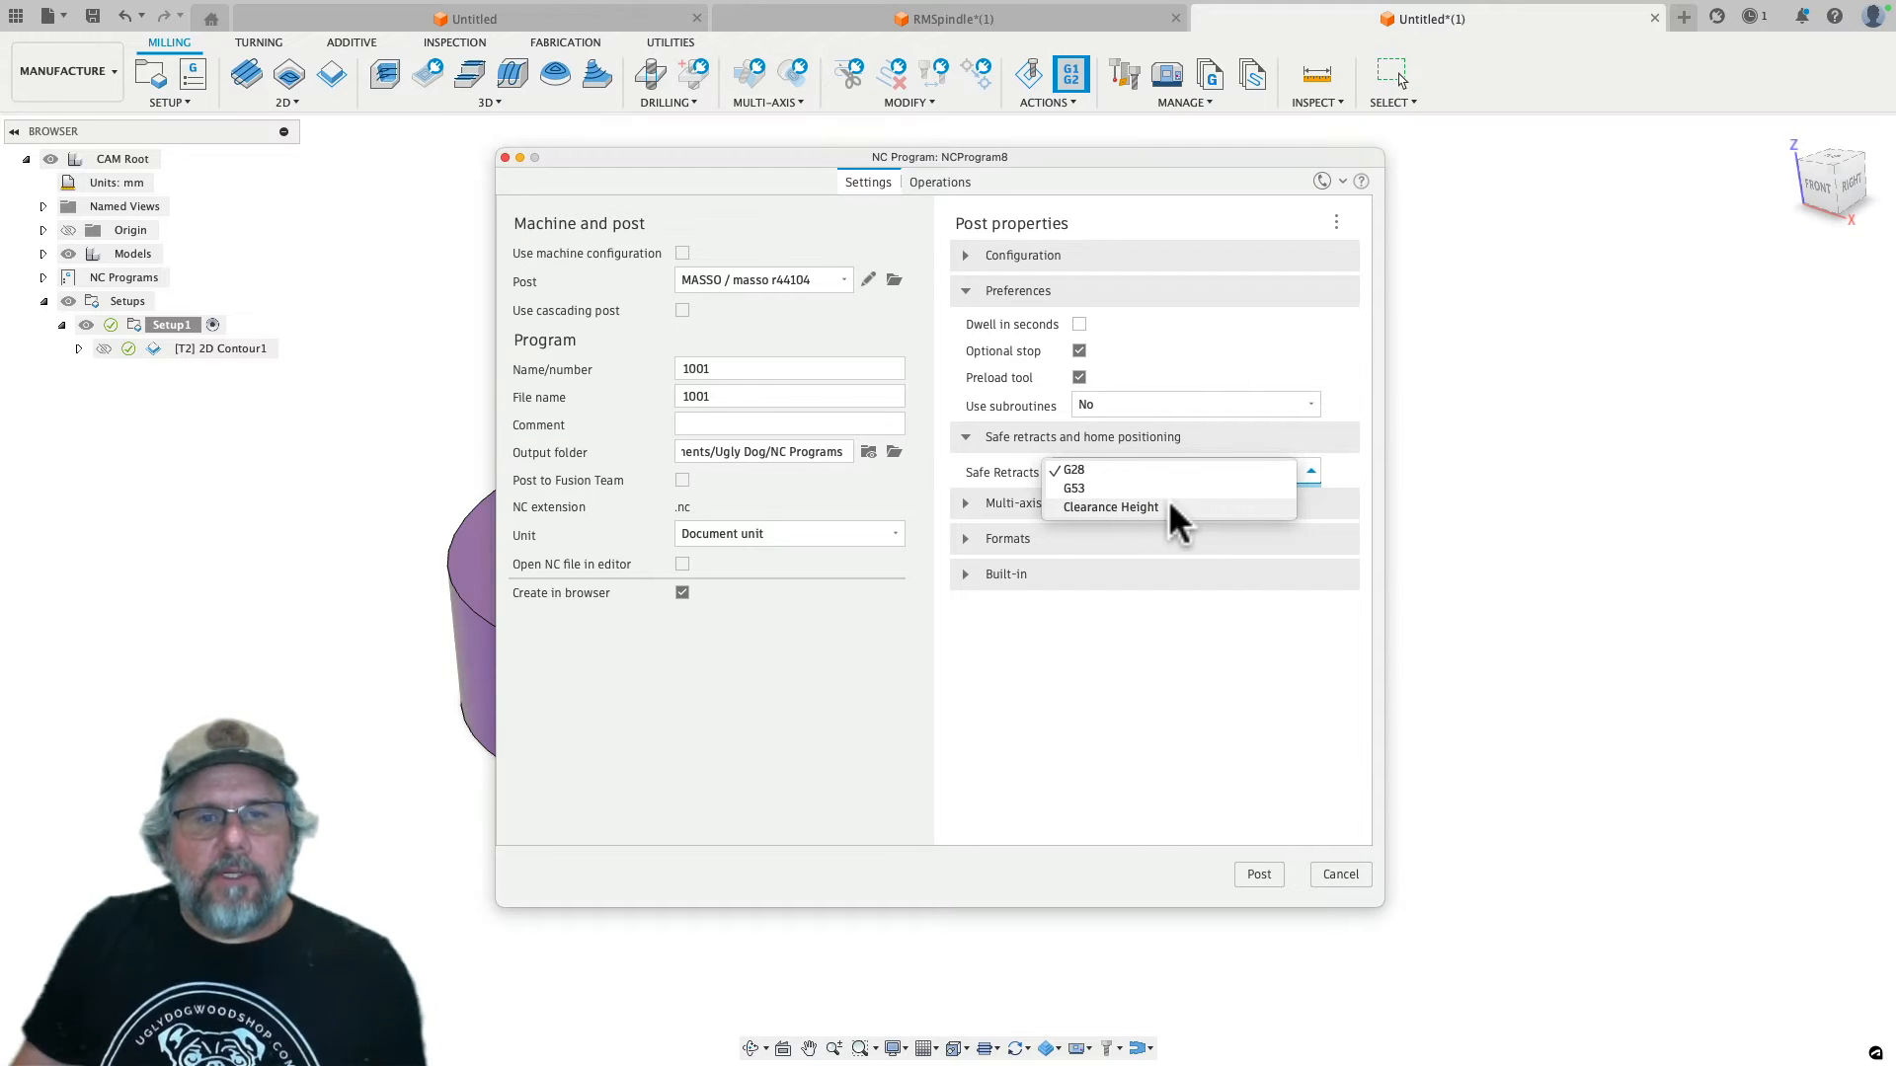
mouse_move(1100, 484)
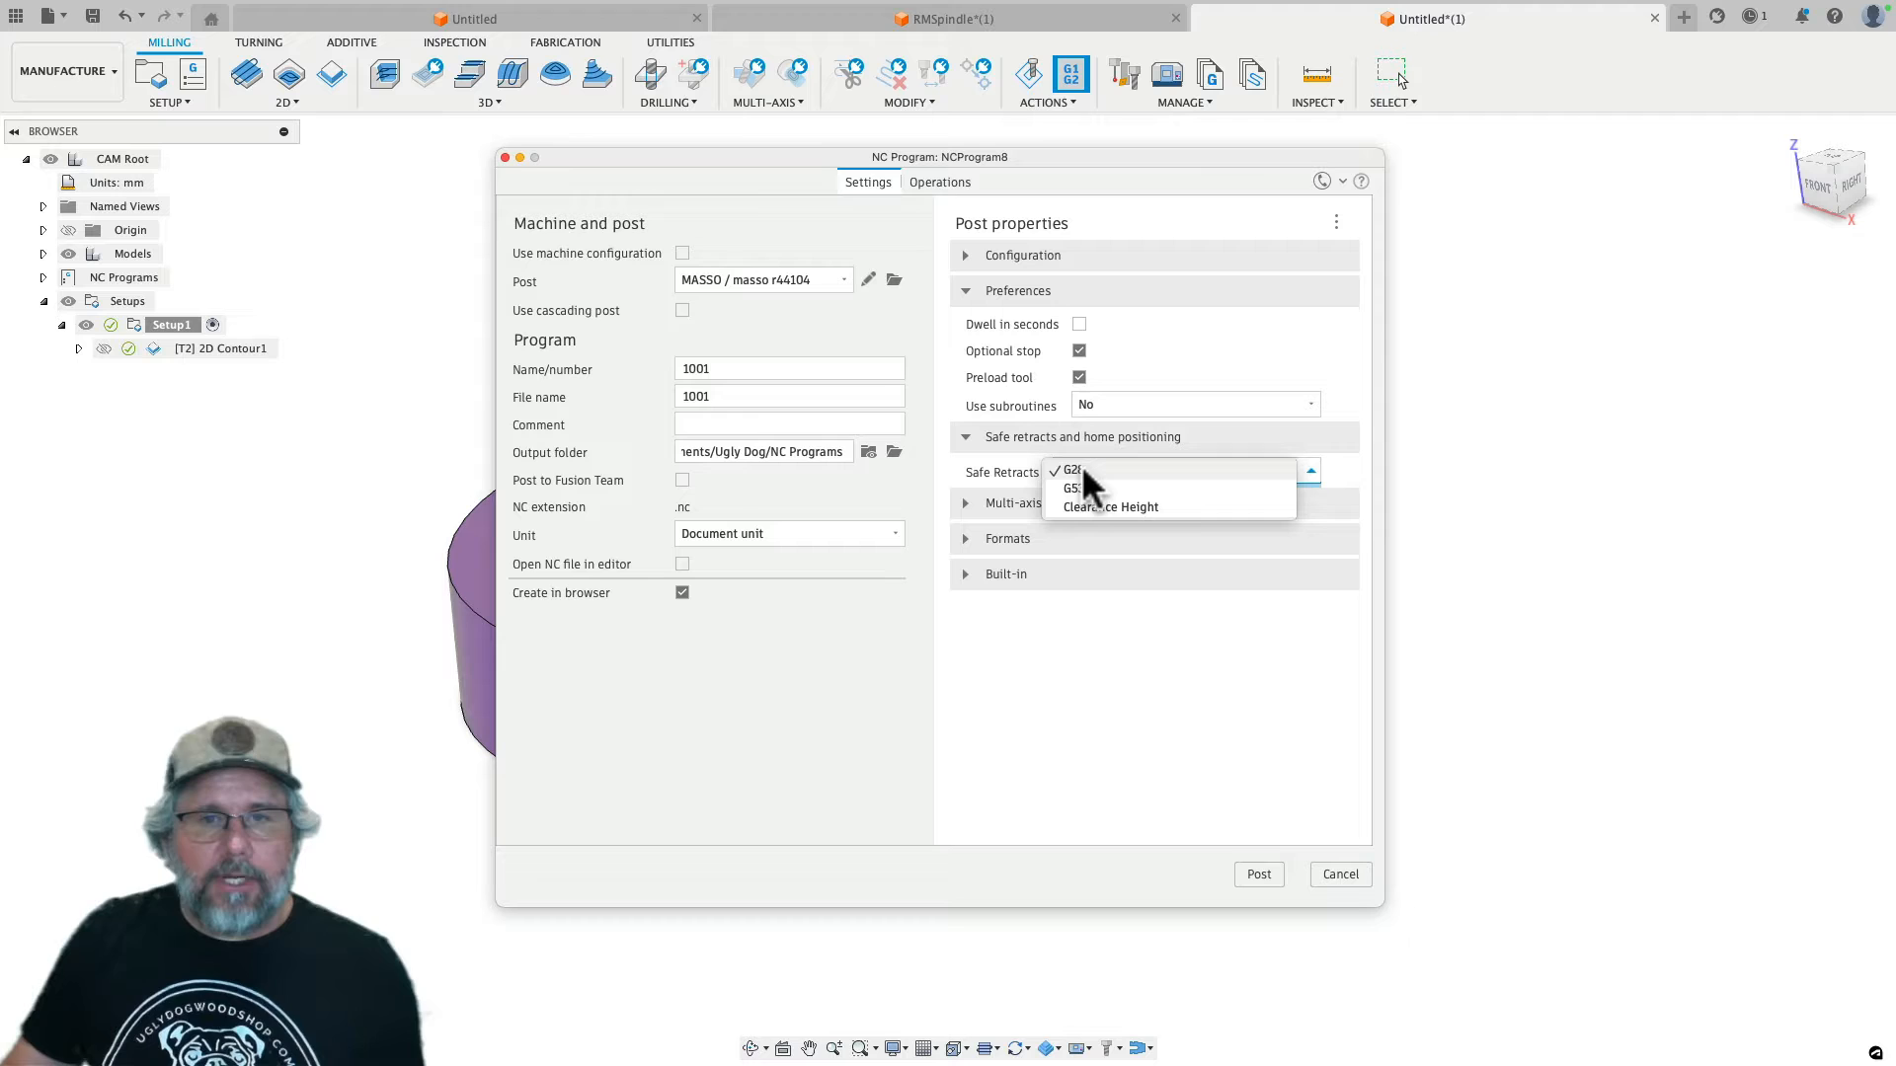
mouse_move(1155, 889)
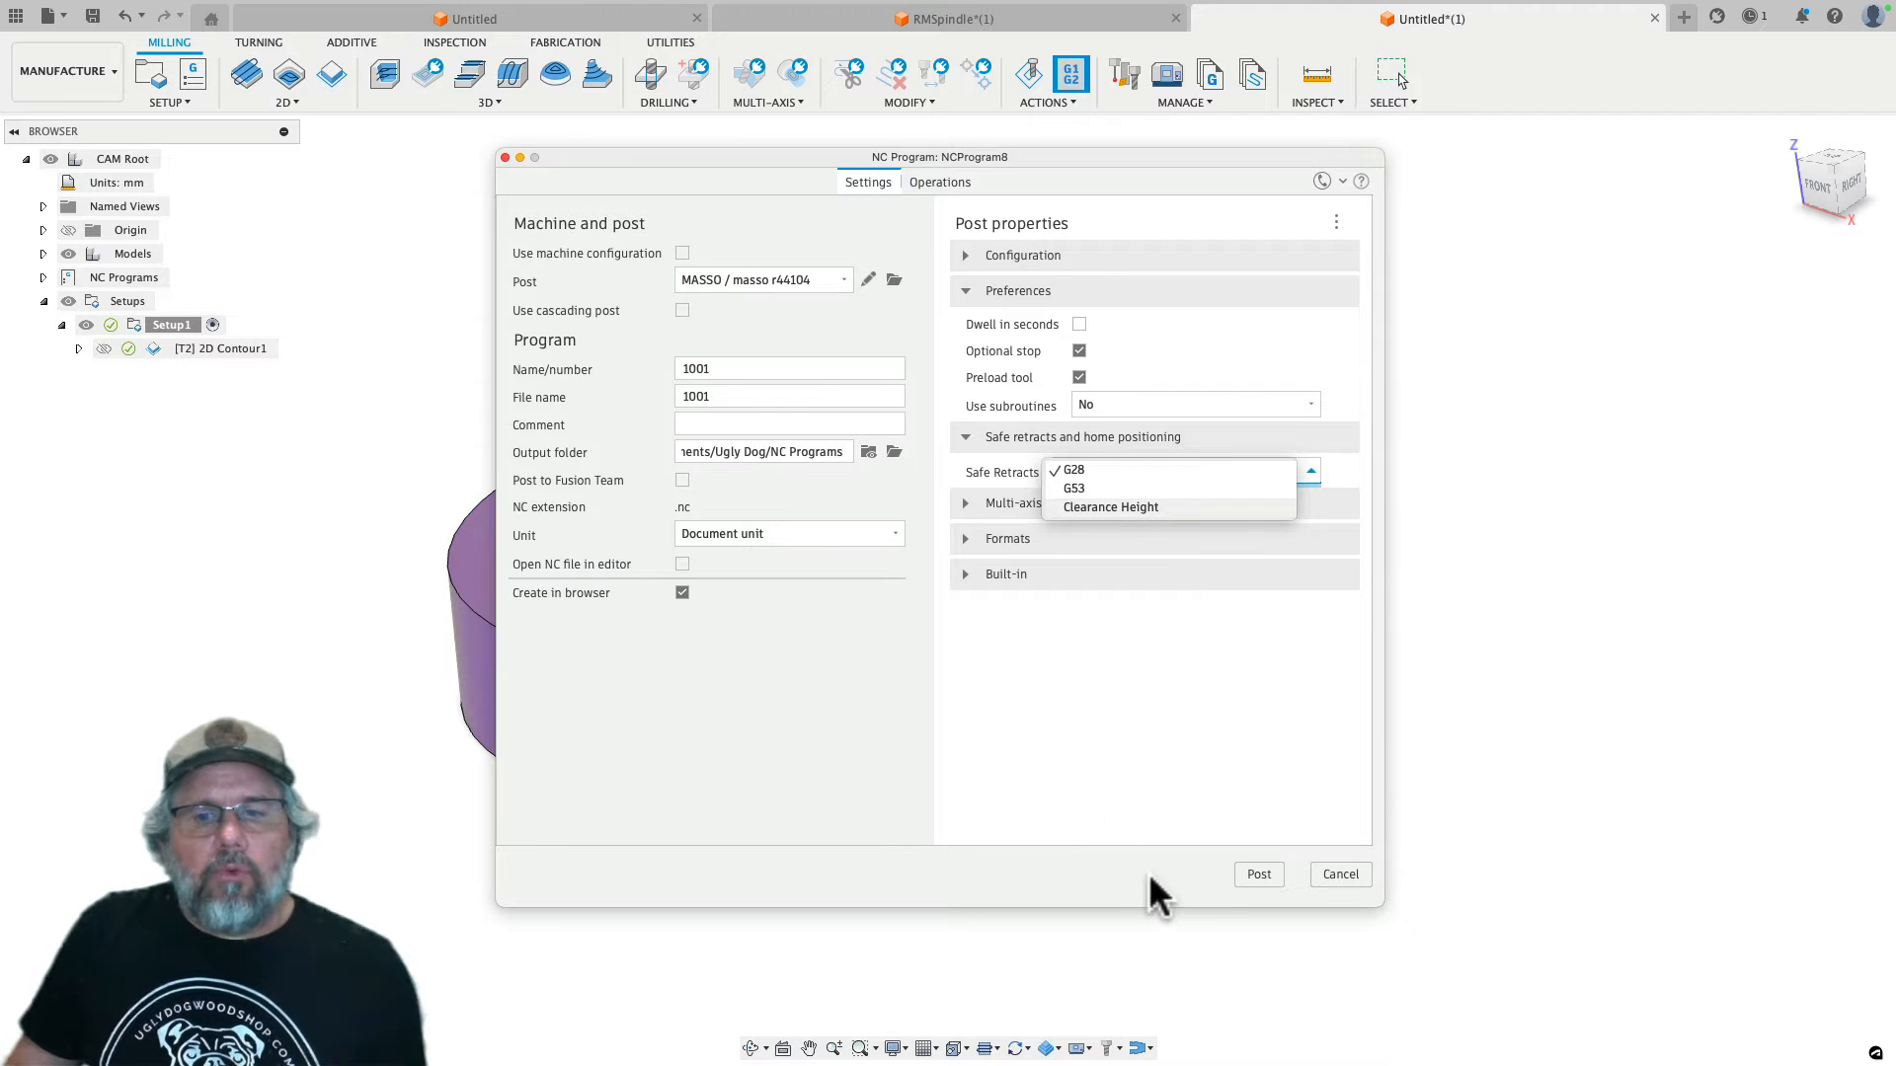
mouse_move(1155, 882)
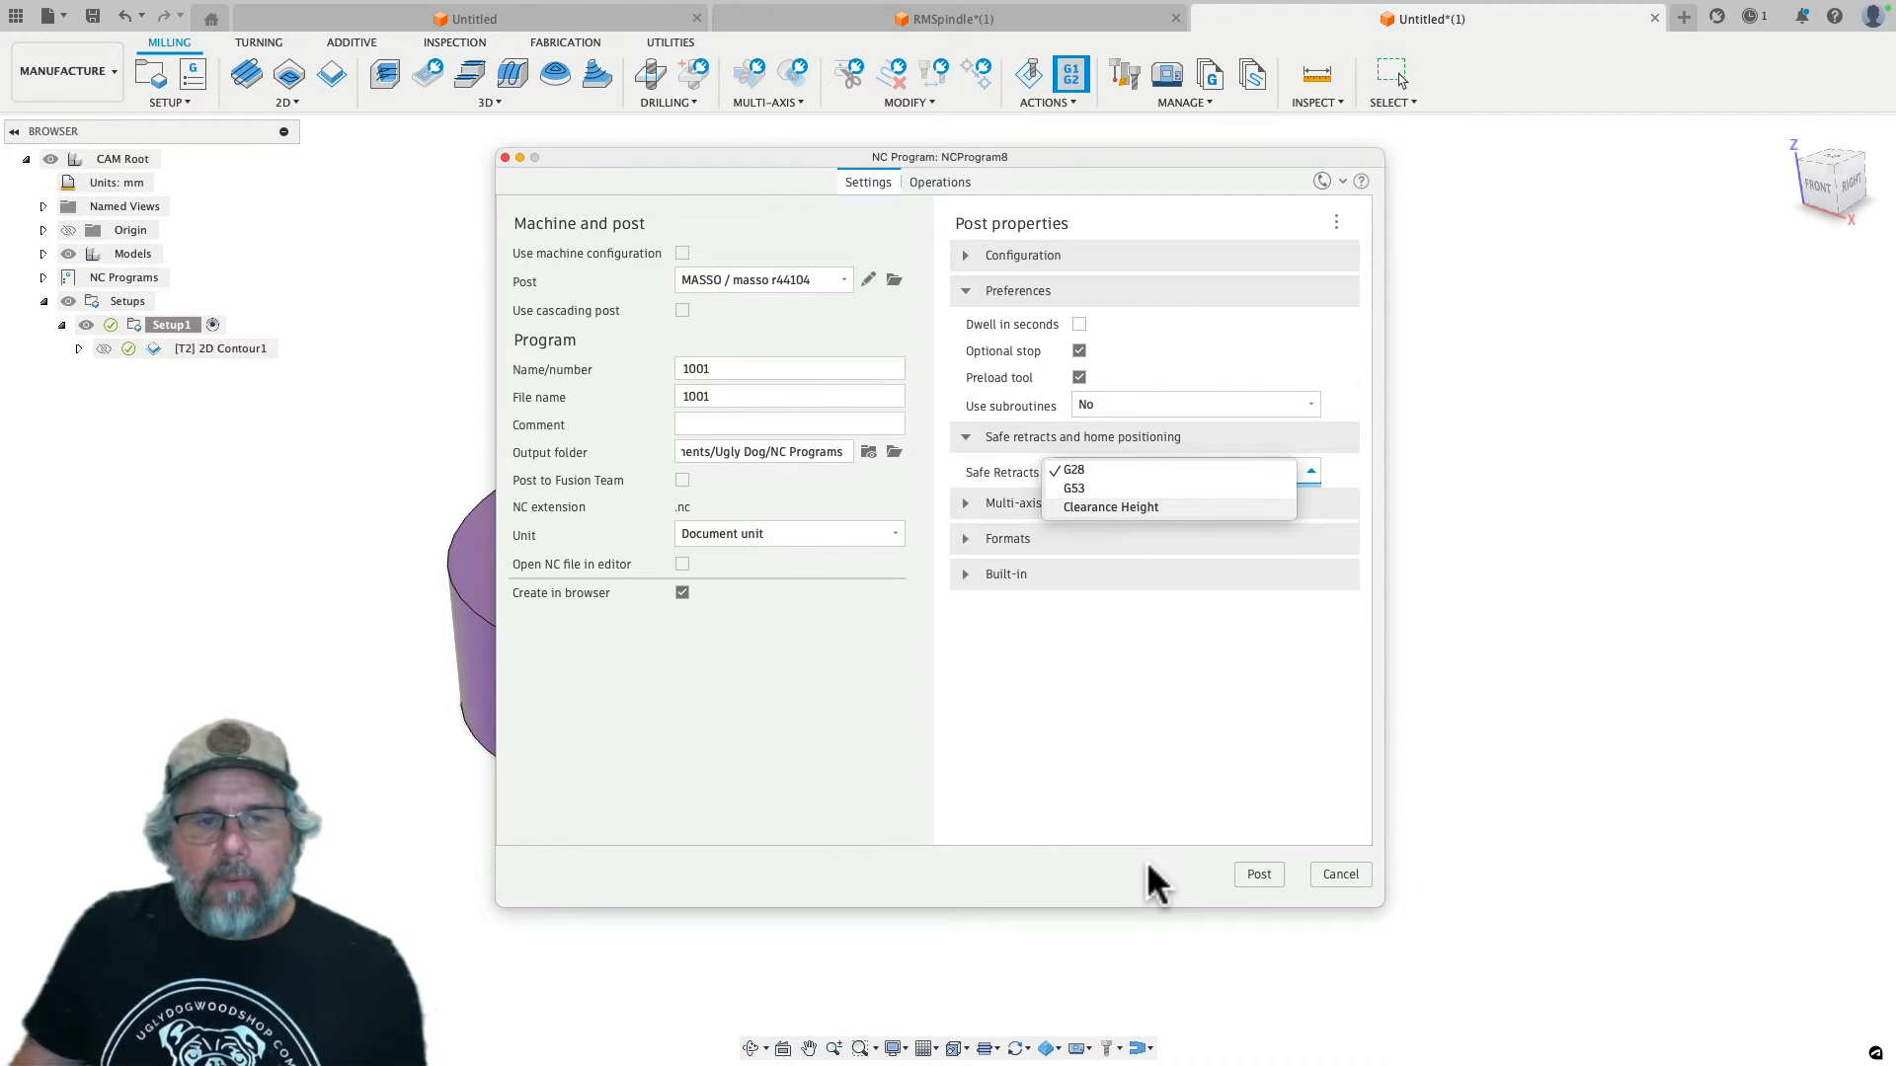
mouse_move(1132, 882)
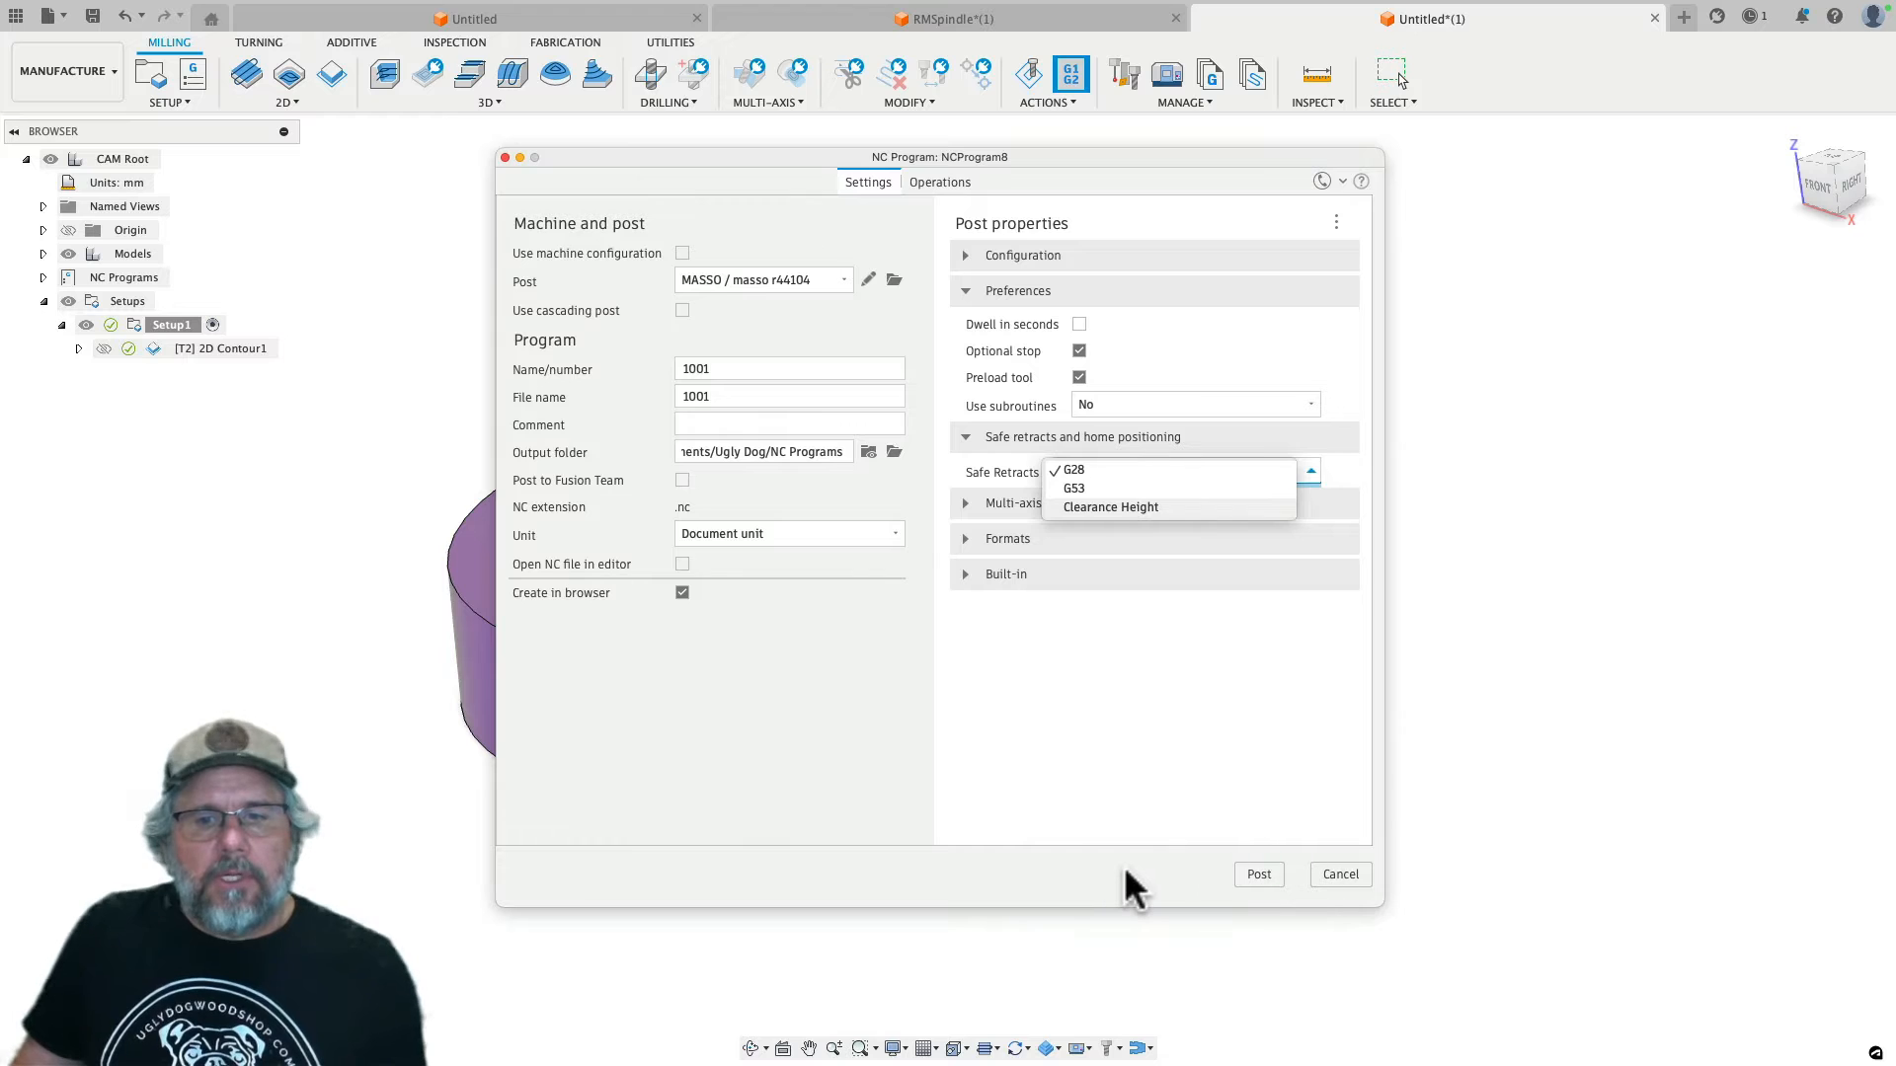
left_click(1070, 470)
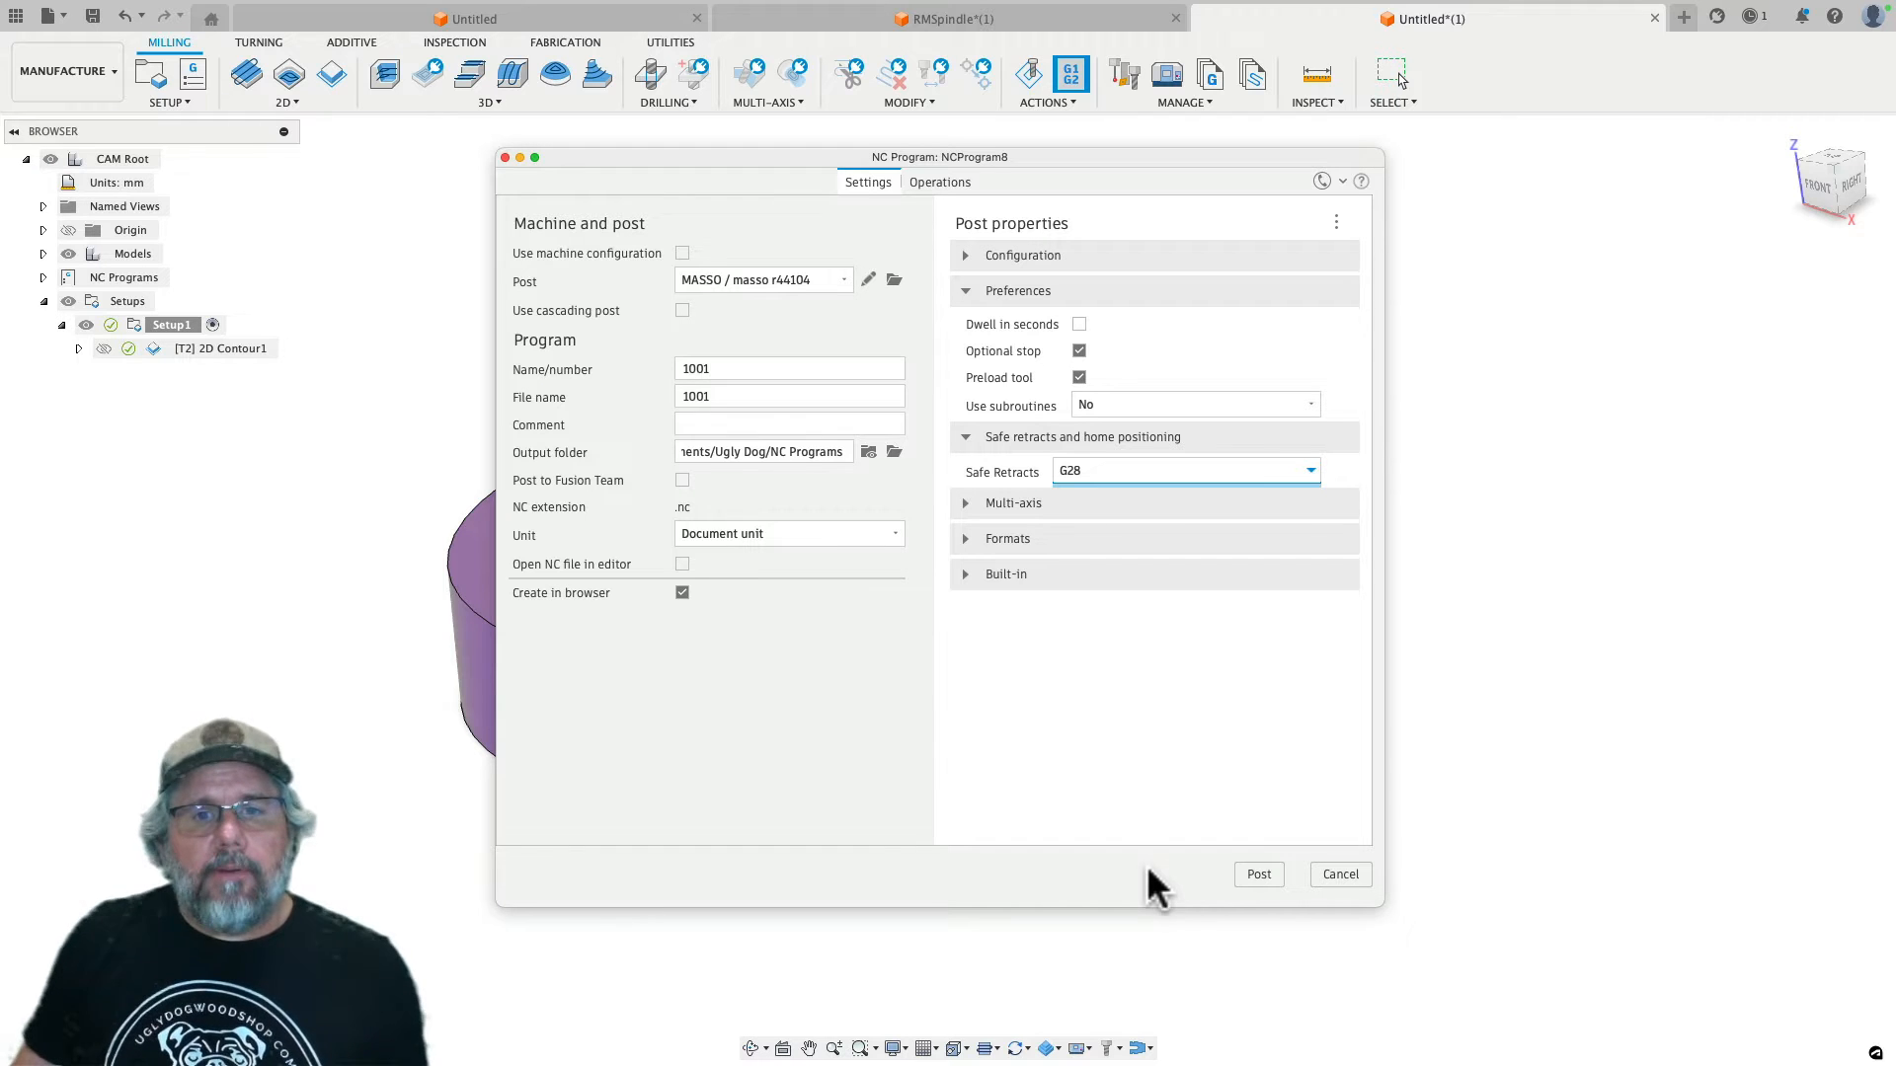
mouse_move(1104, 486)
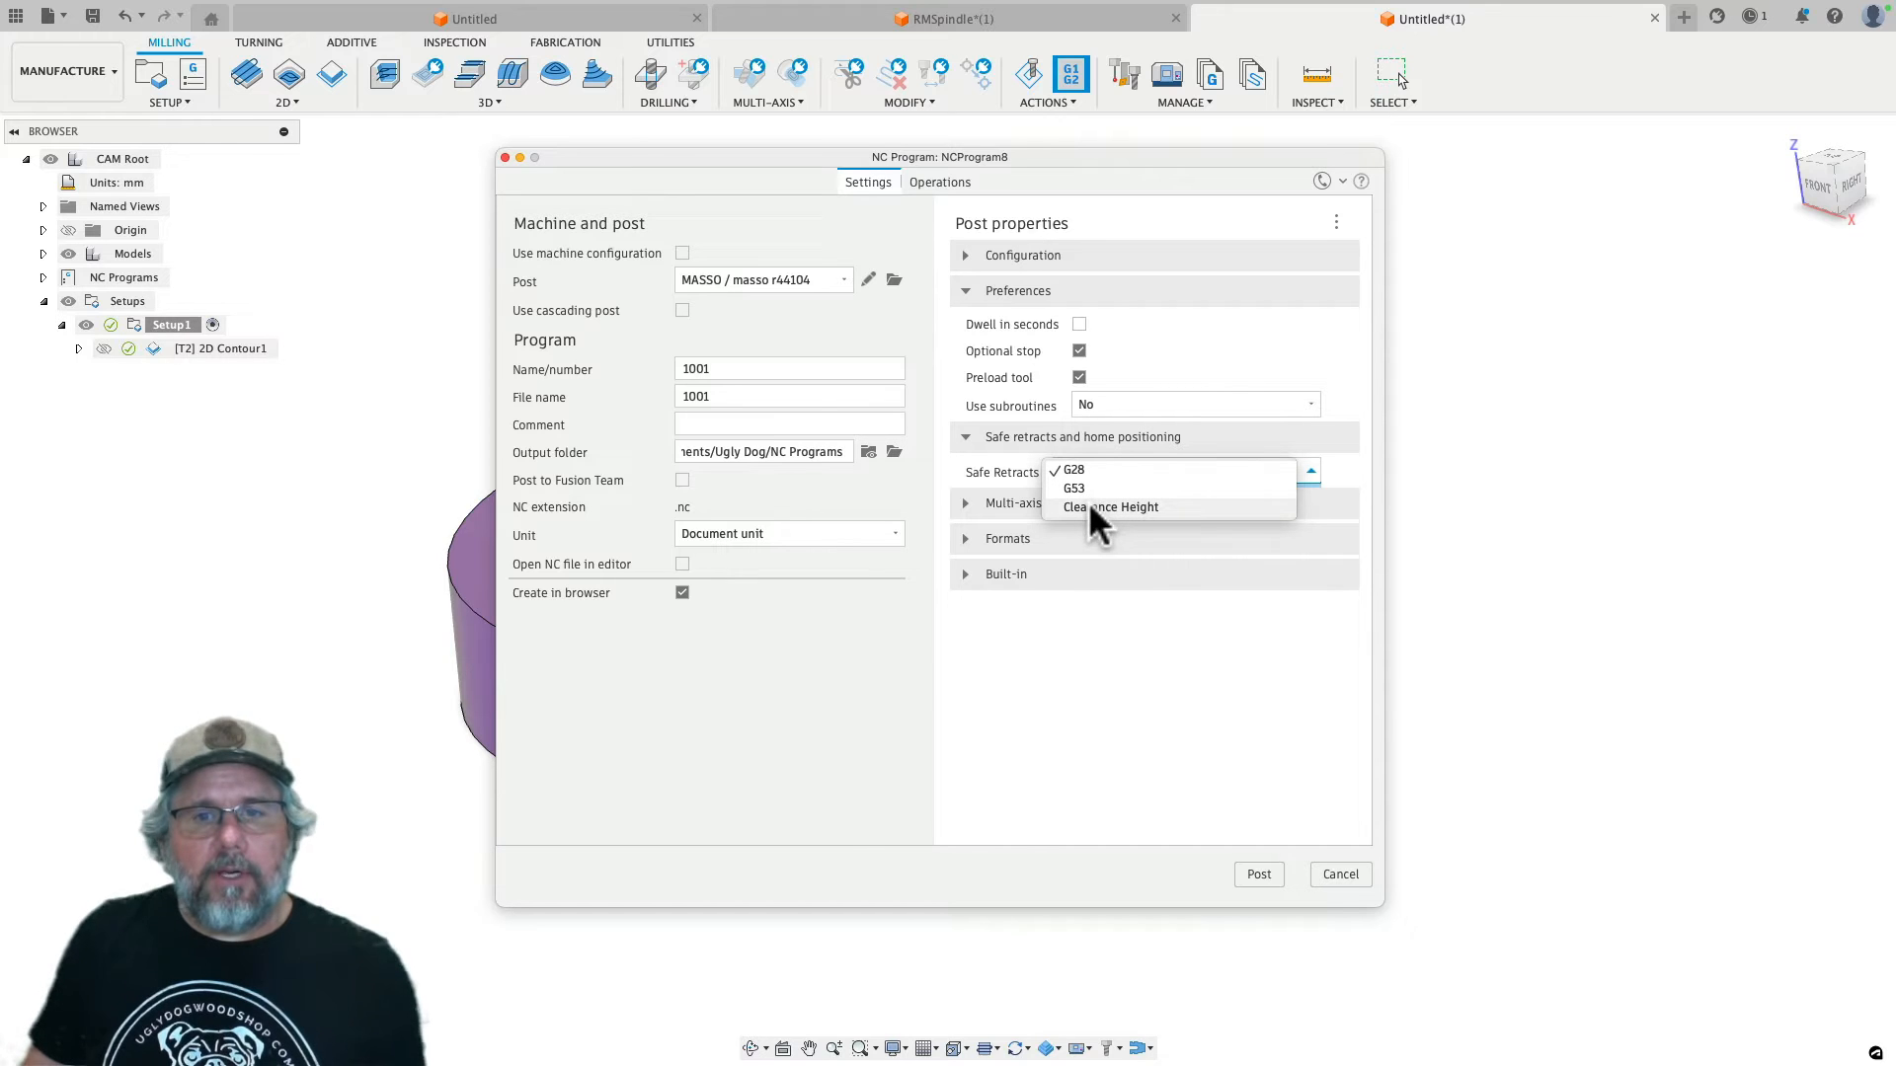
left_click(1071, 470)
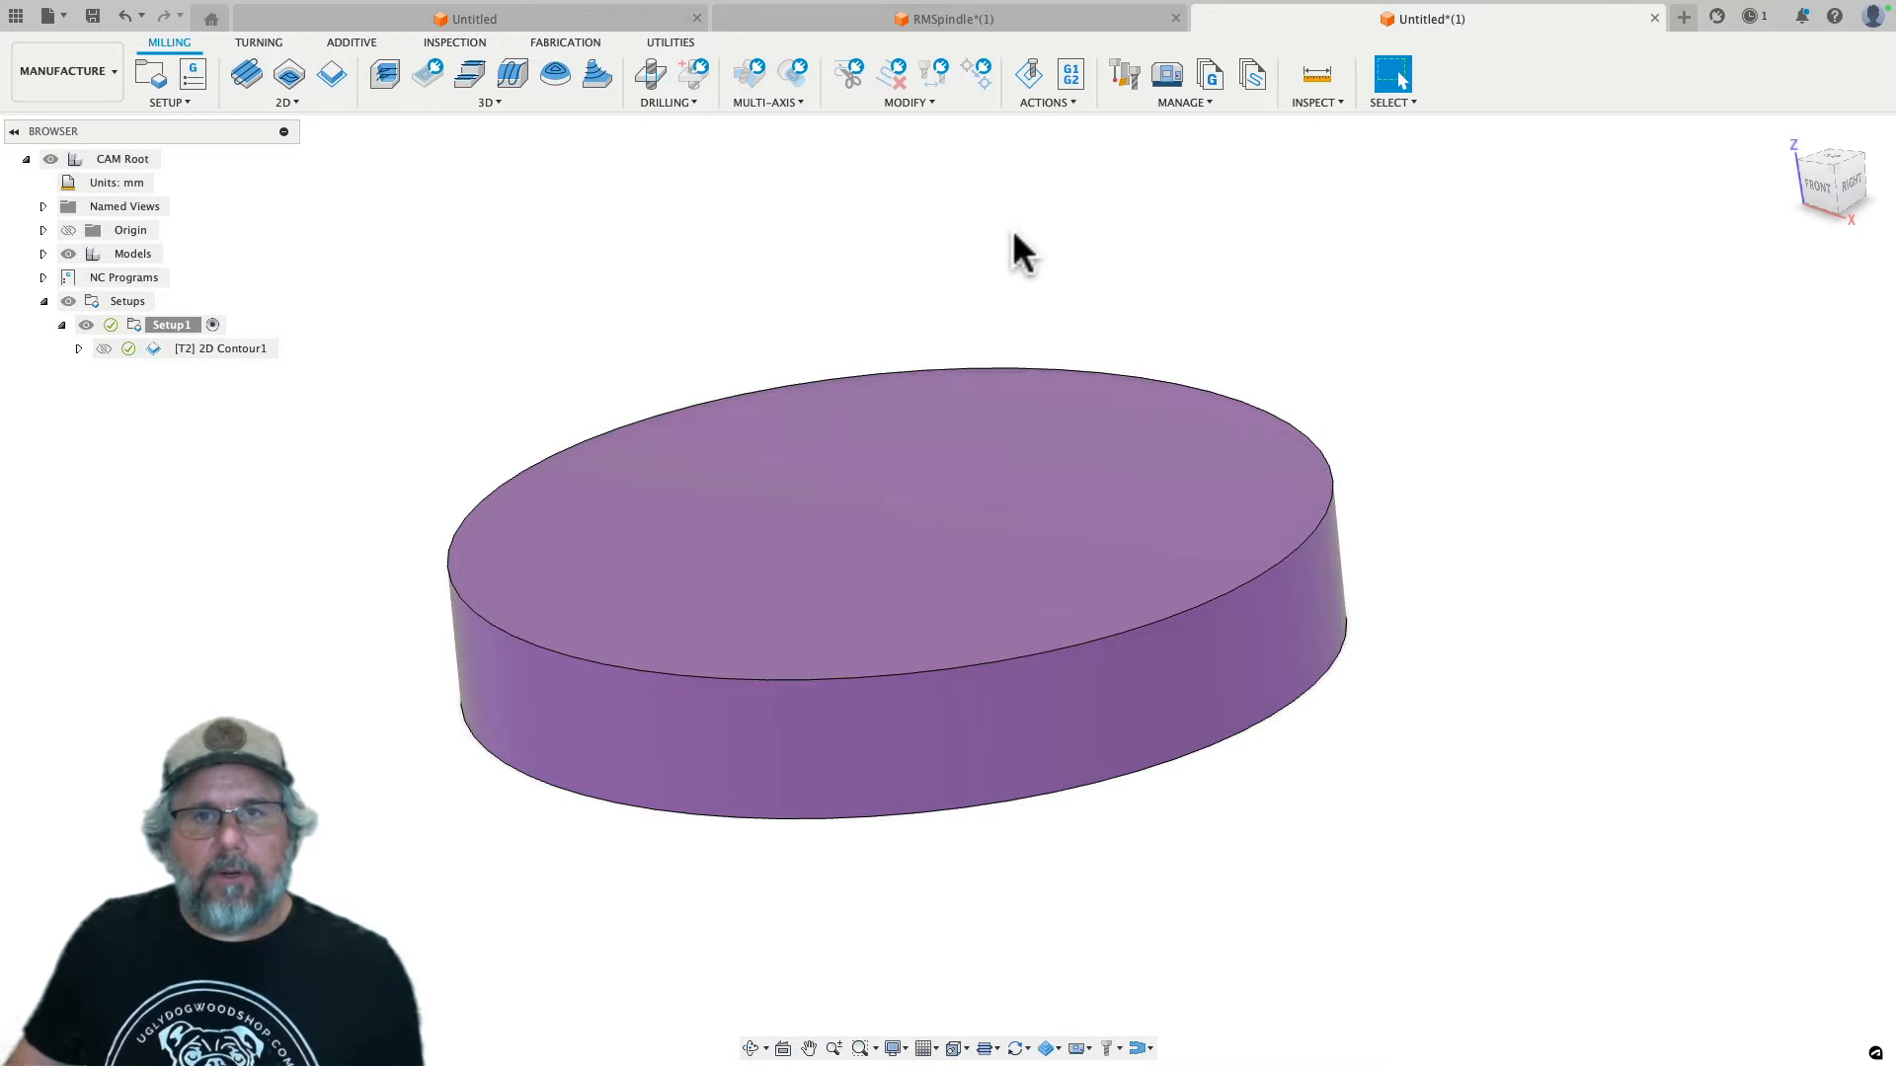
mouse_move(1091, 127)
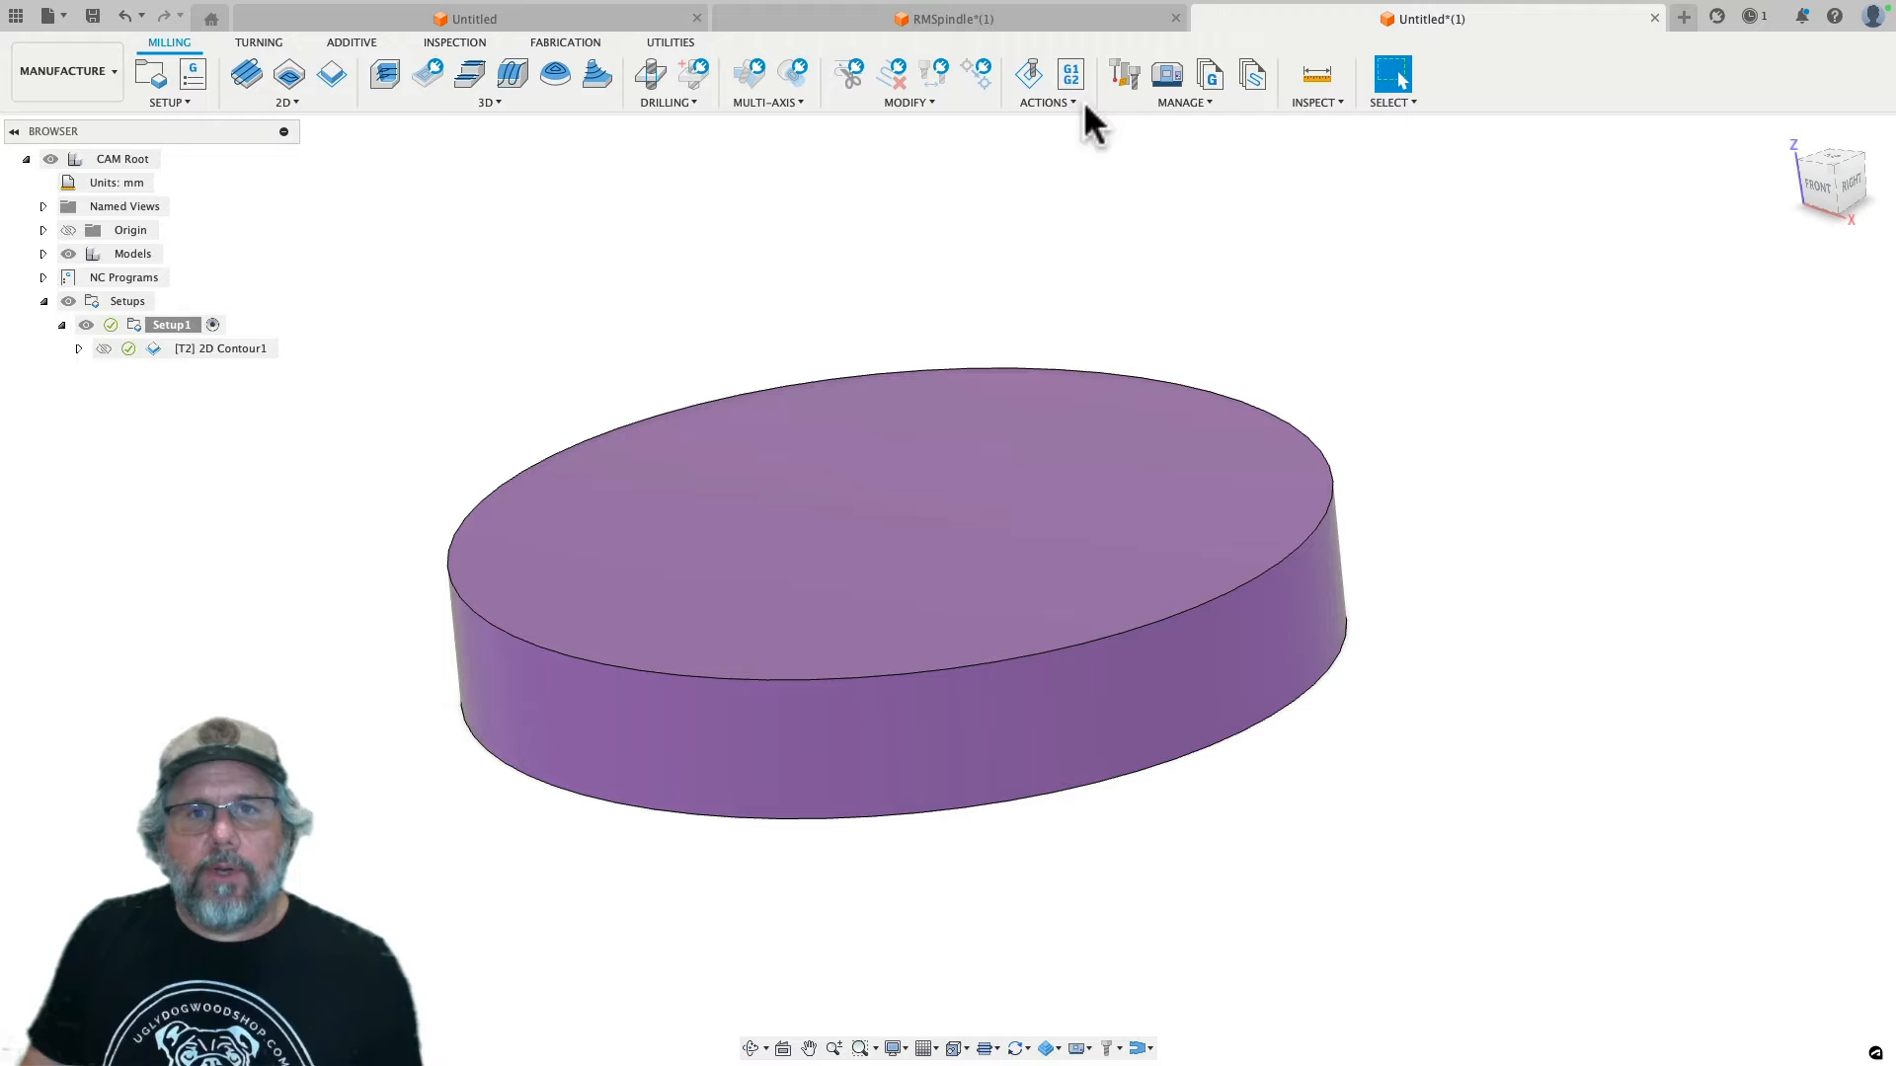
mouse_move(1075, 130)
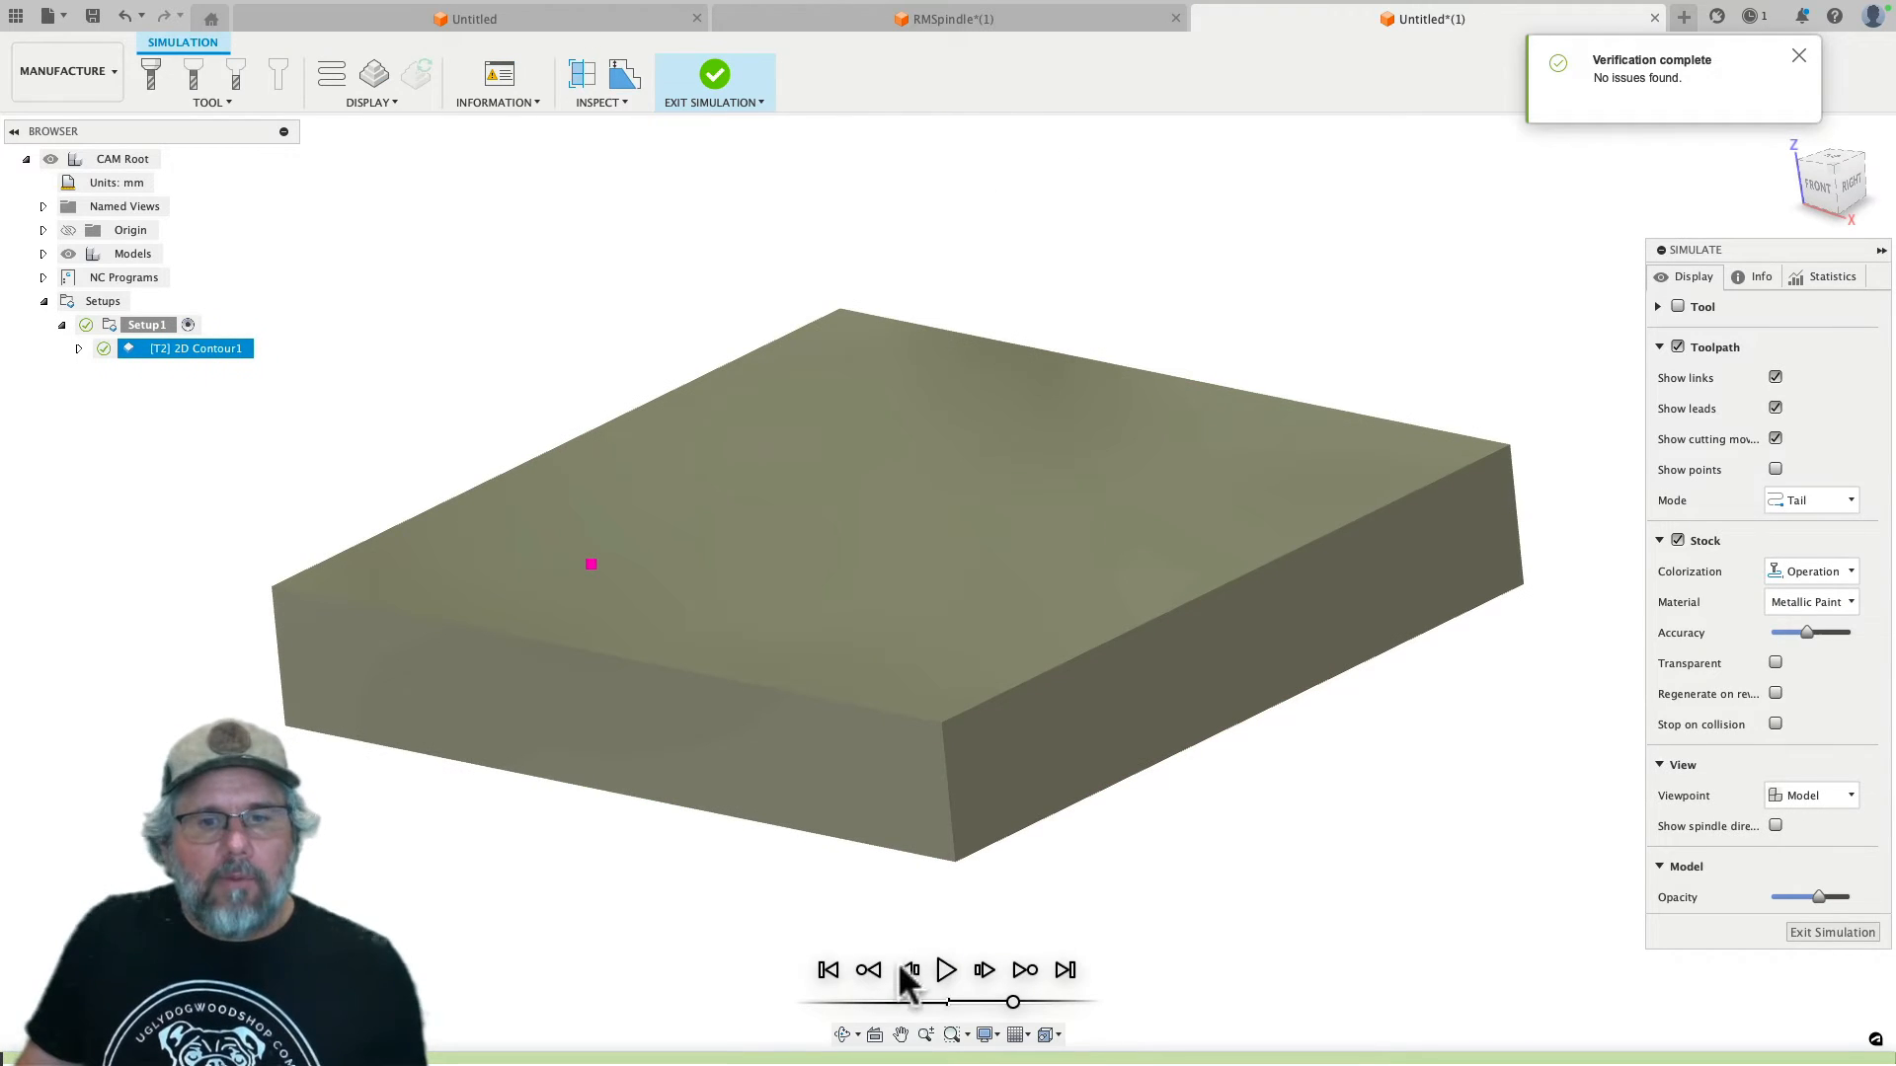
left_click(946, 970)
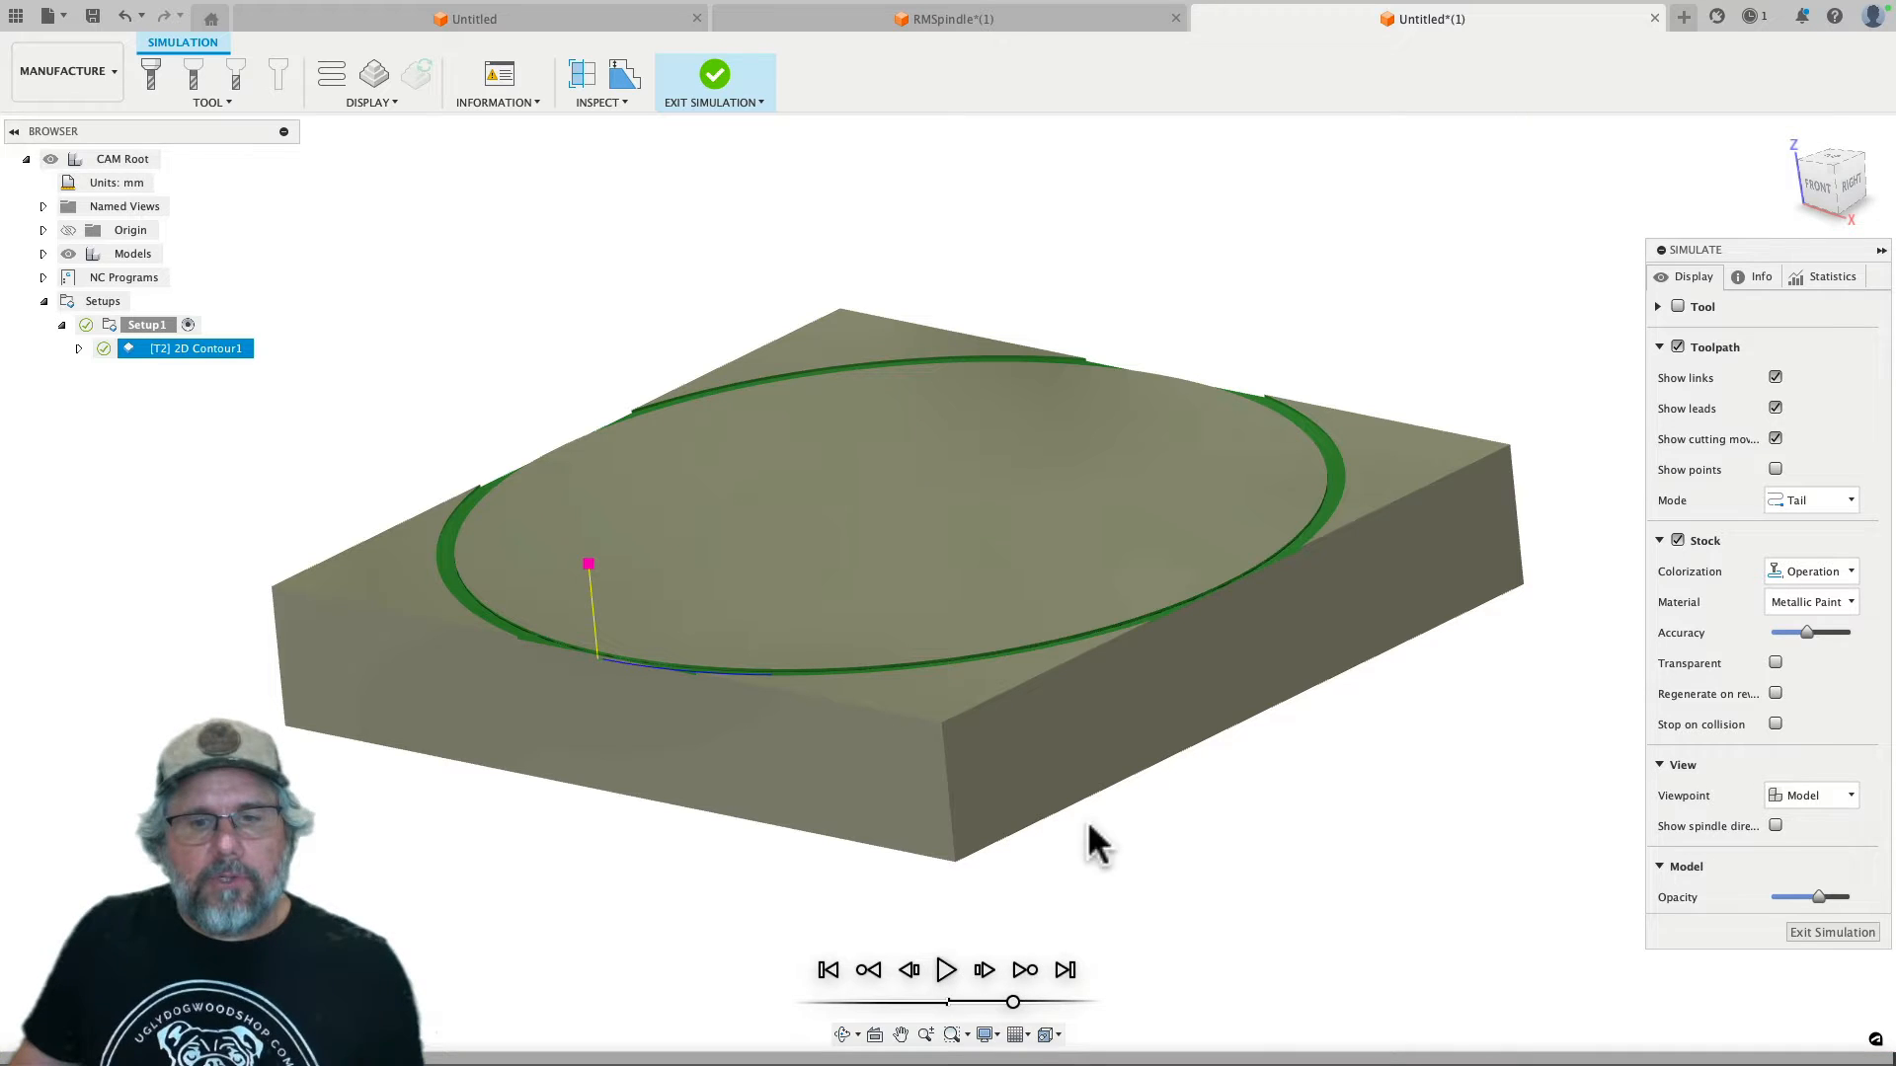
mouse_move(1111, 917)
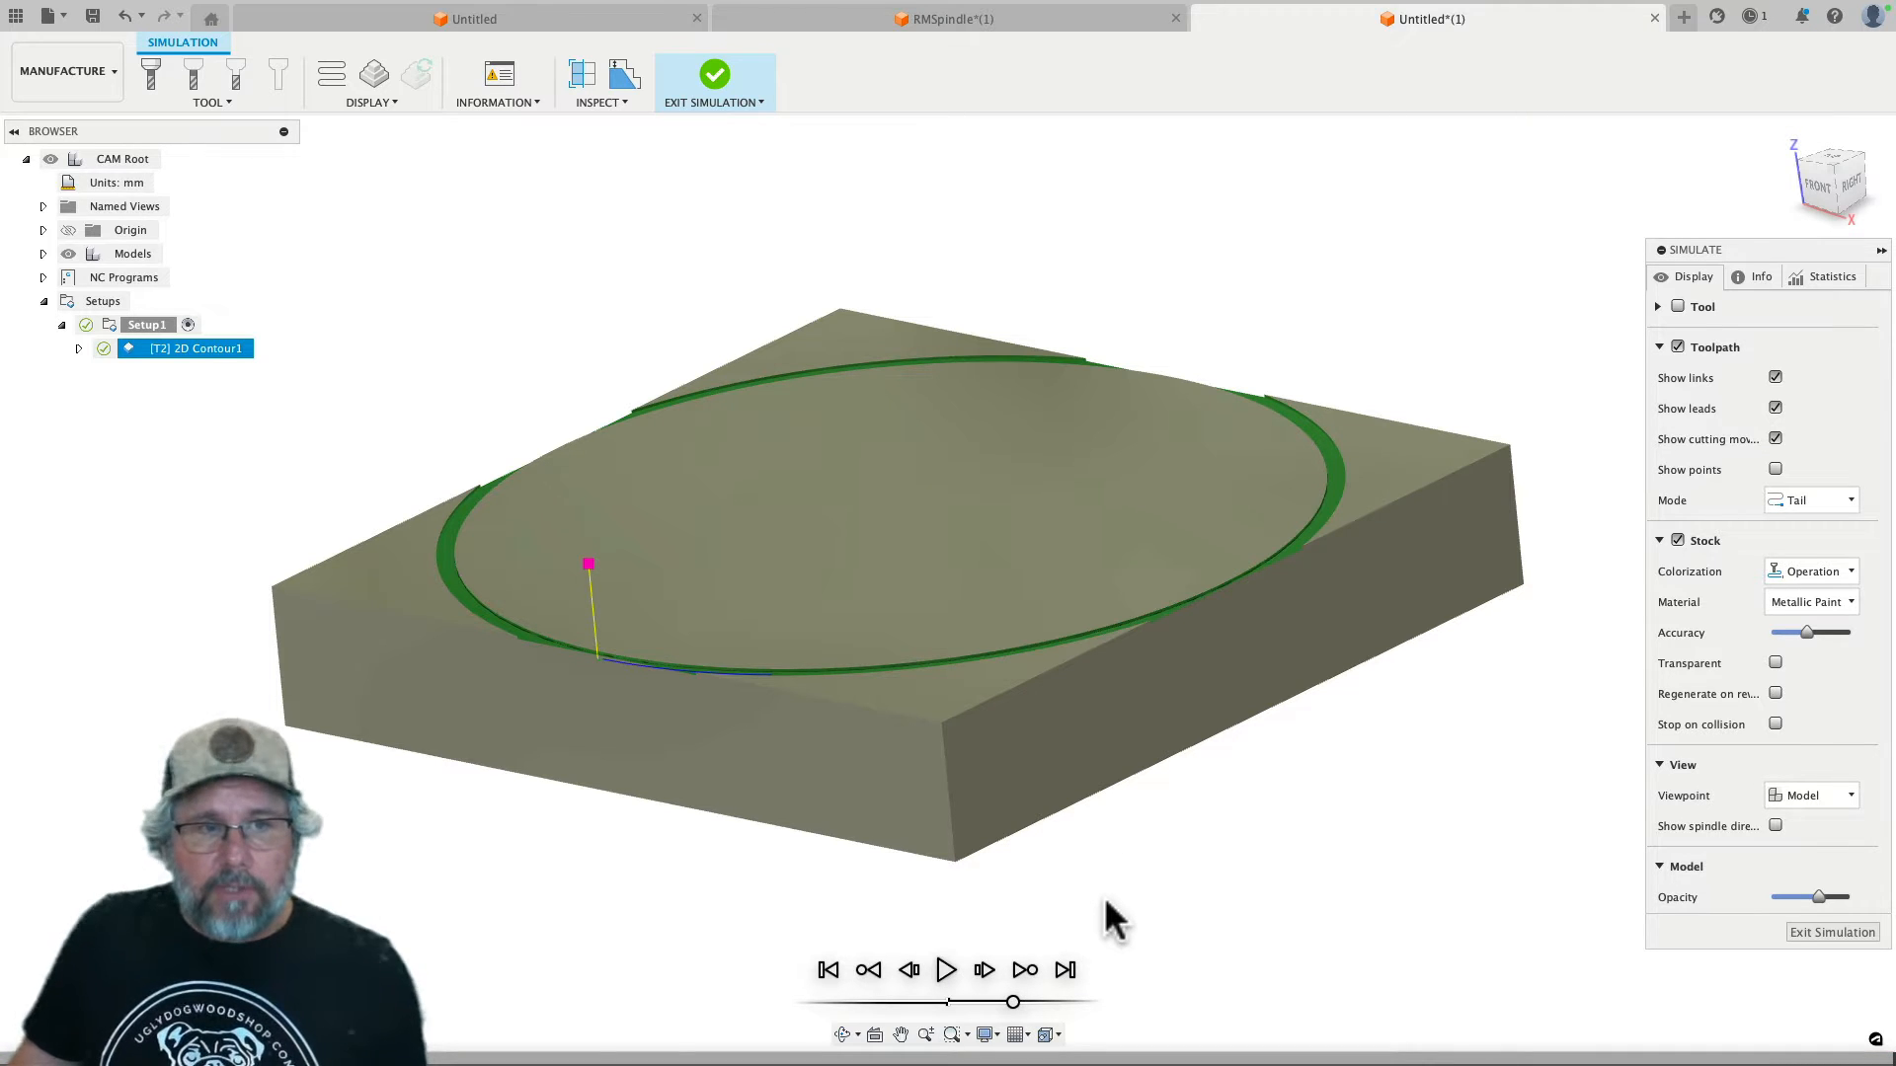
mouse_move(1657, 889)
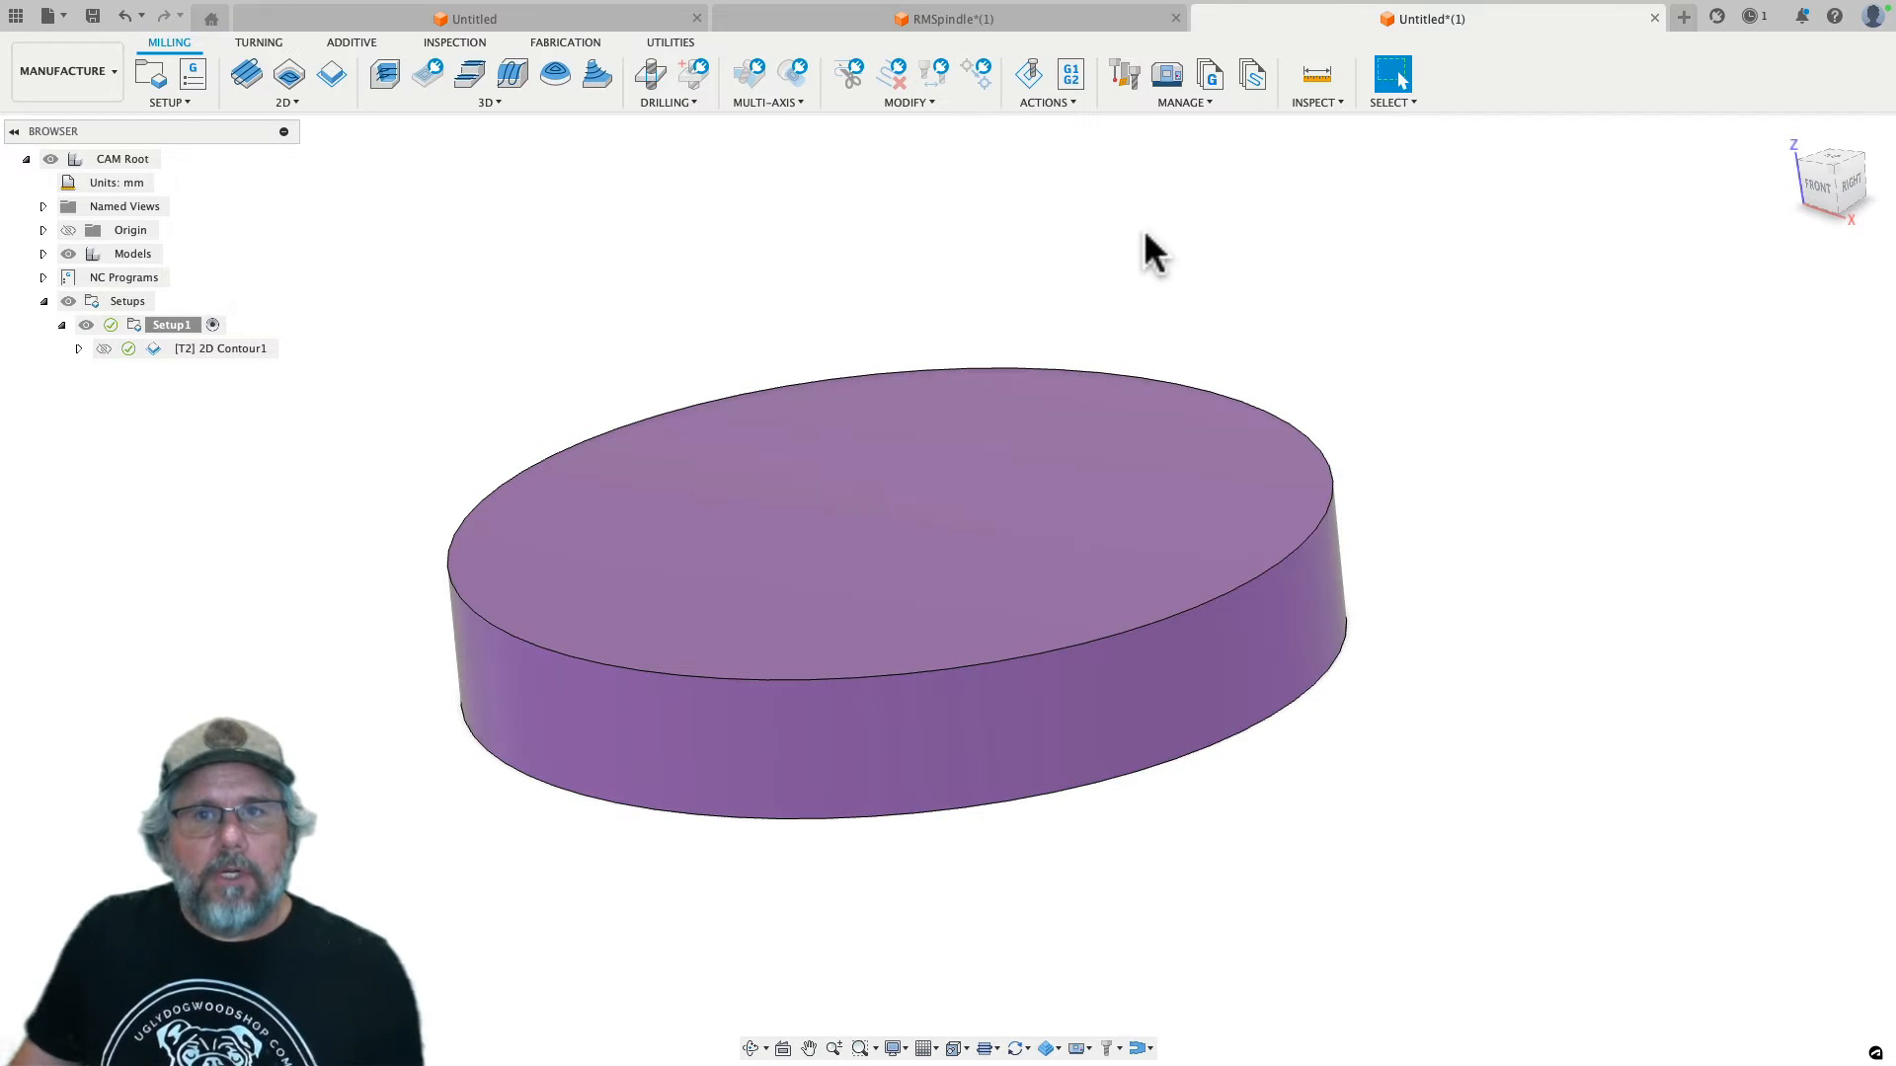
mouse_move(1069, 73)
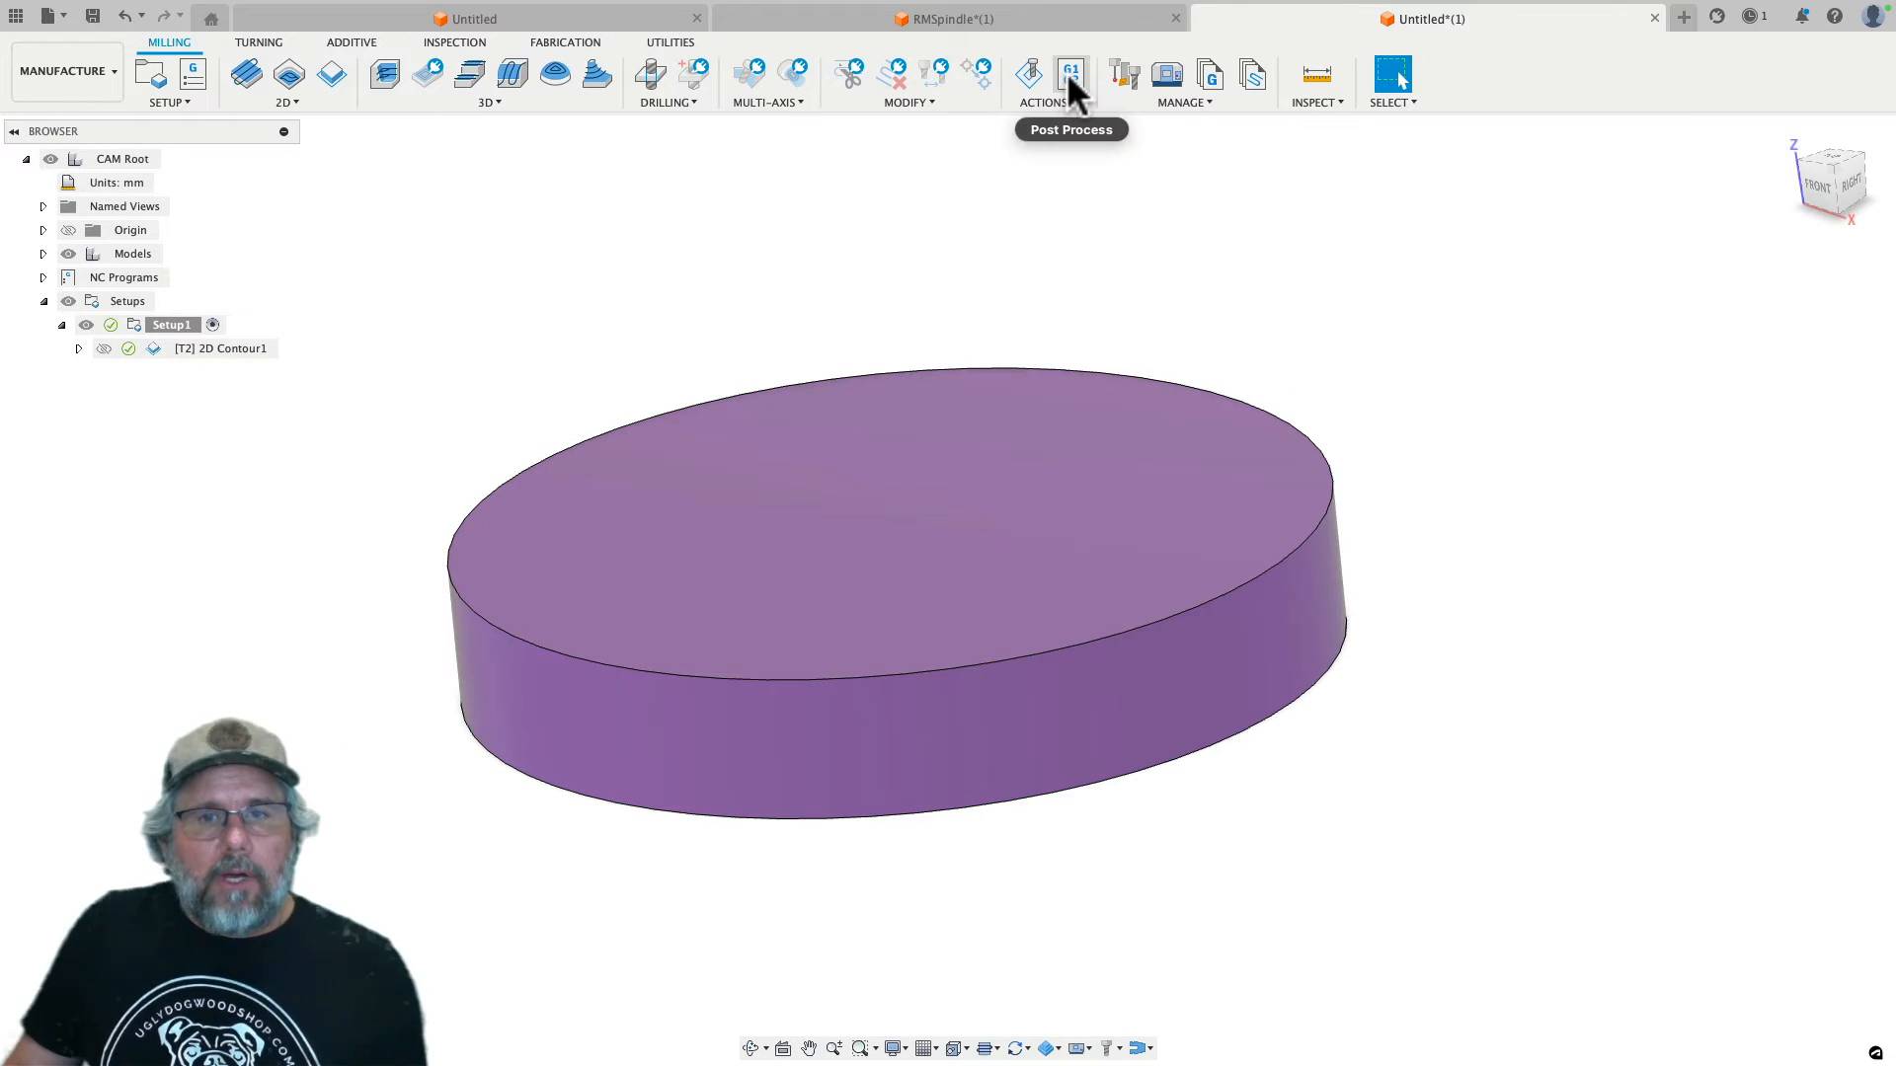
Step: Set the NC program's safe retract method to G53 and close the settings
left_click(1068, 73)
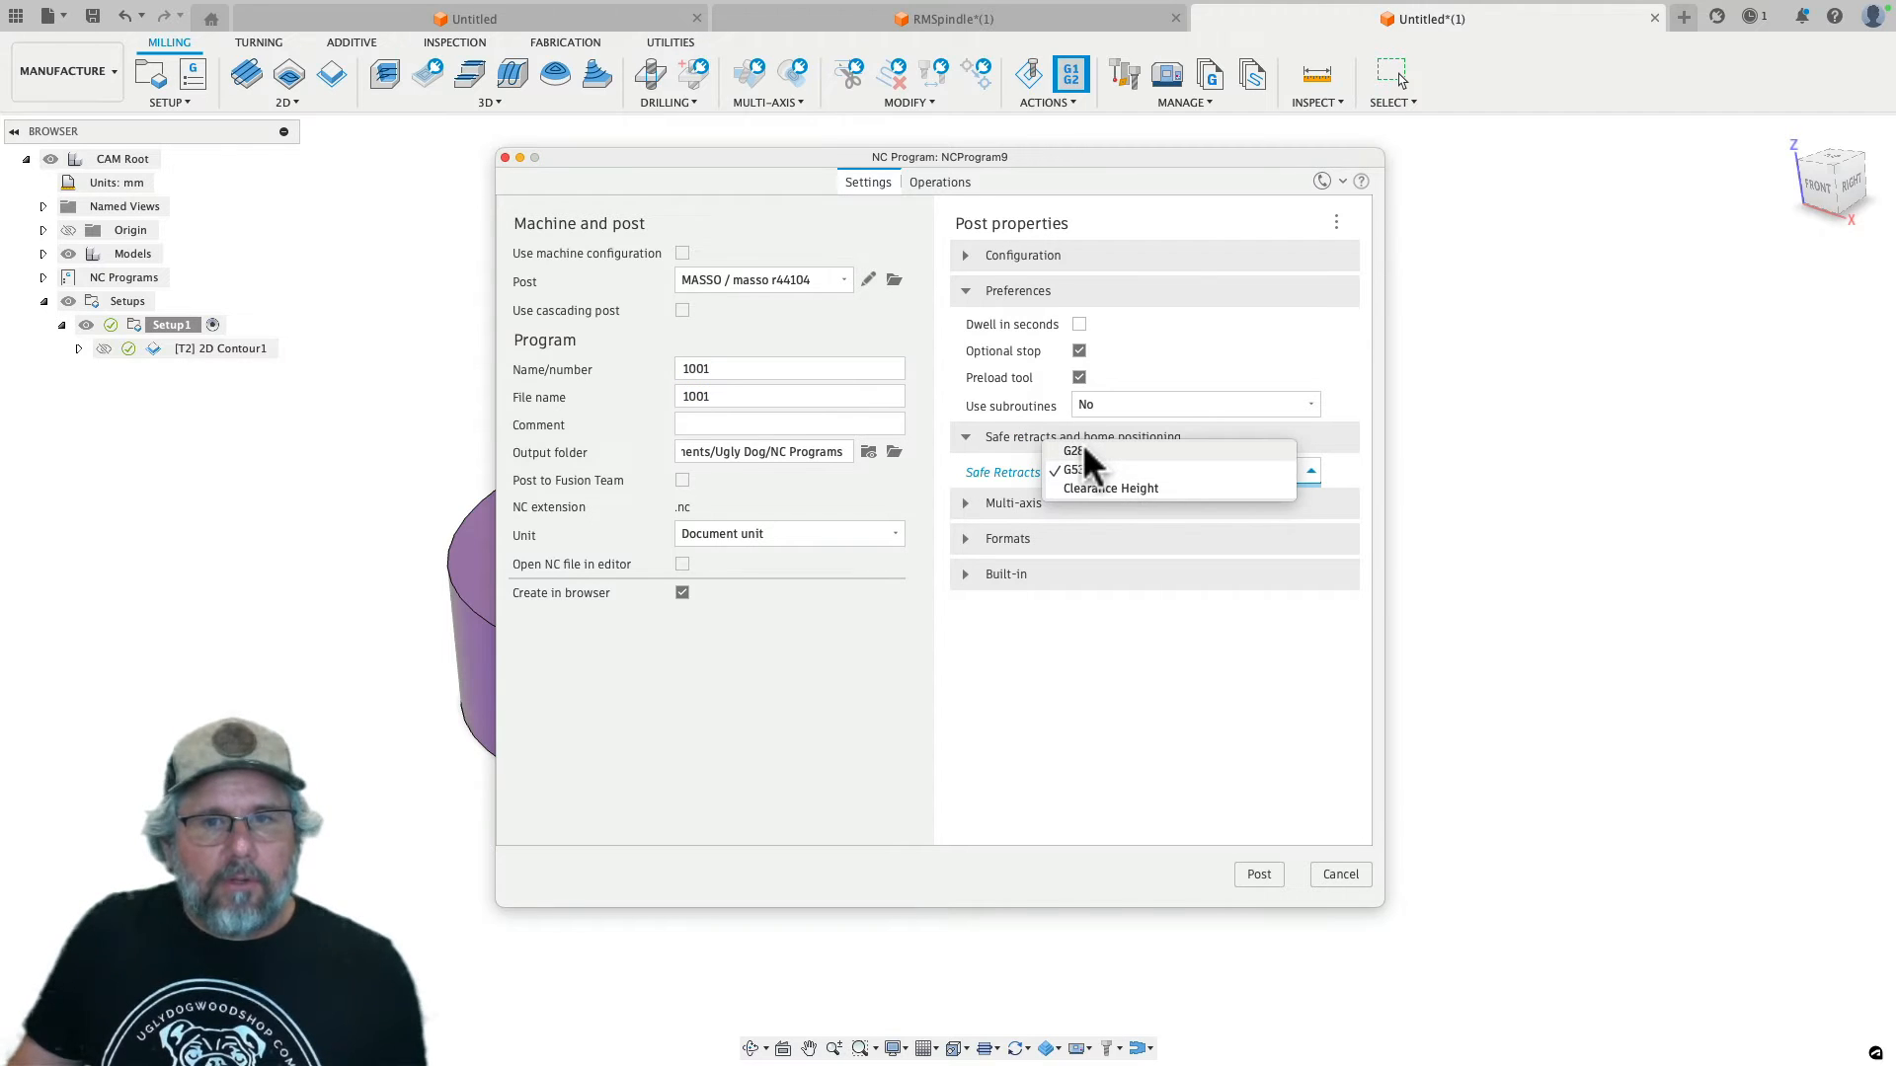
left_click(1068, 470)
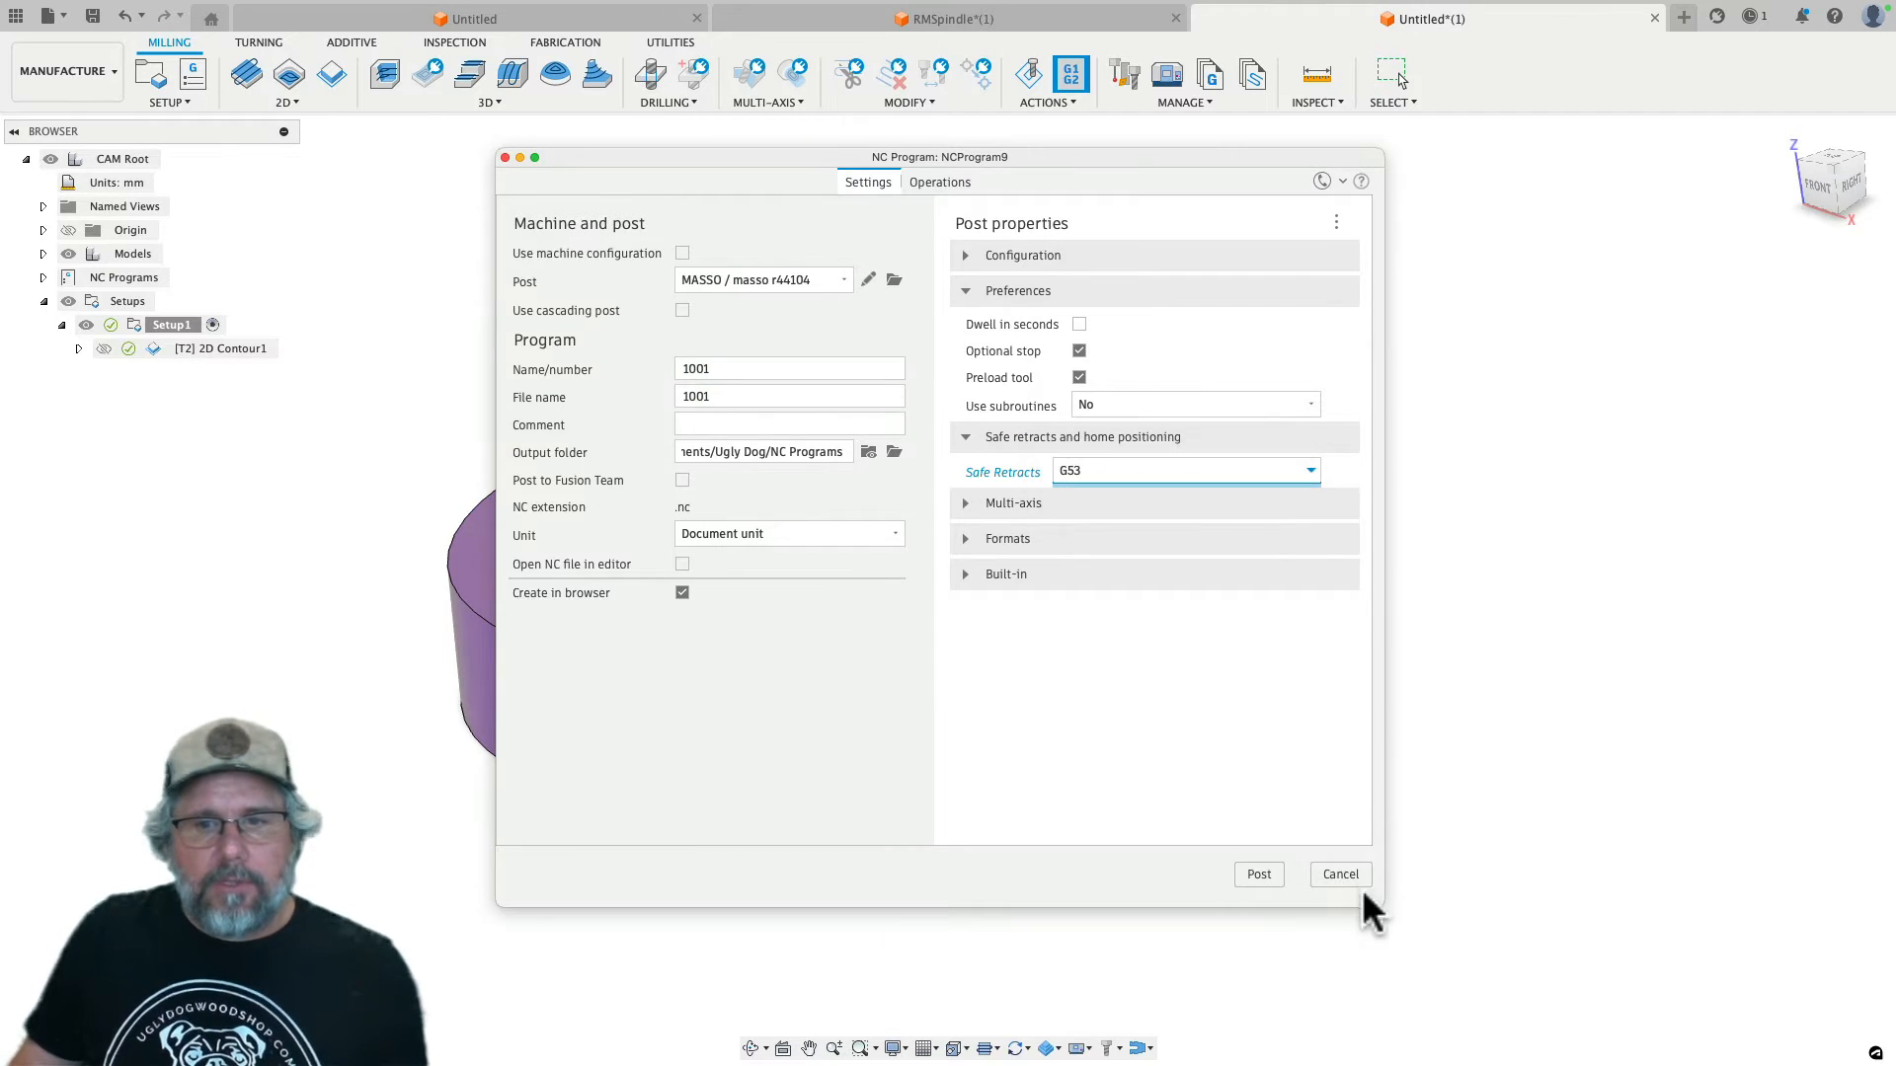
left_click(1258, 874)
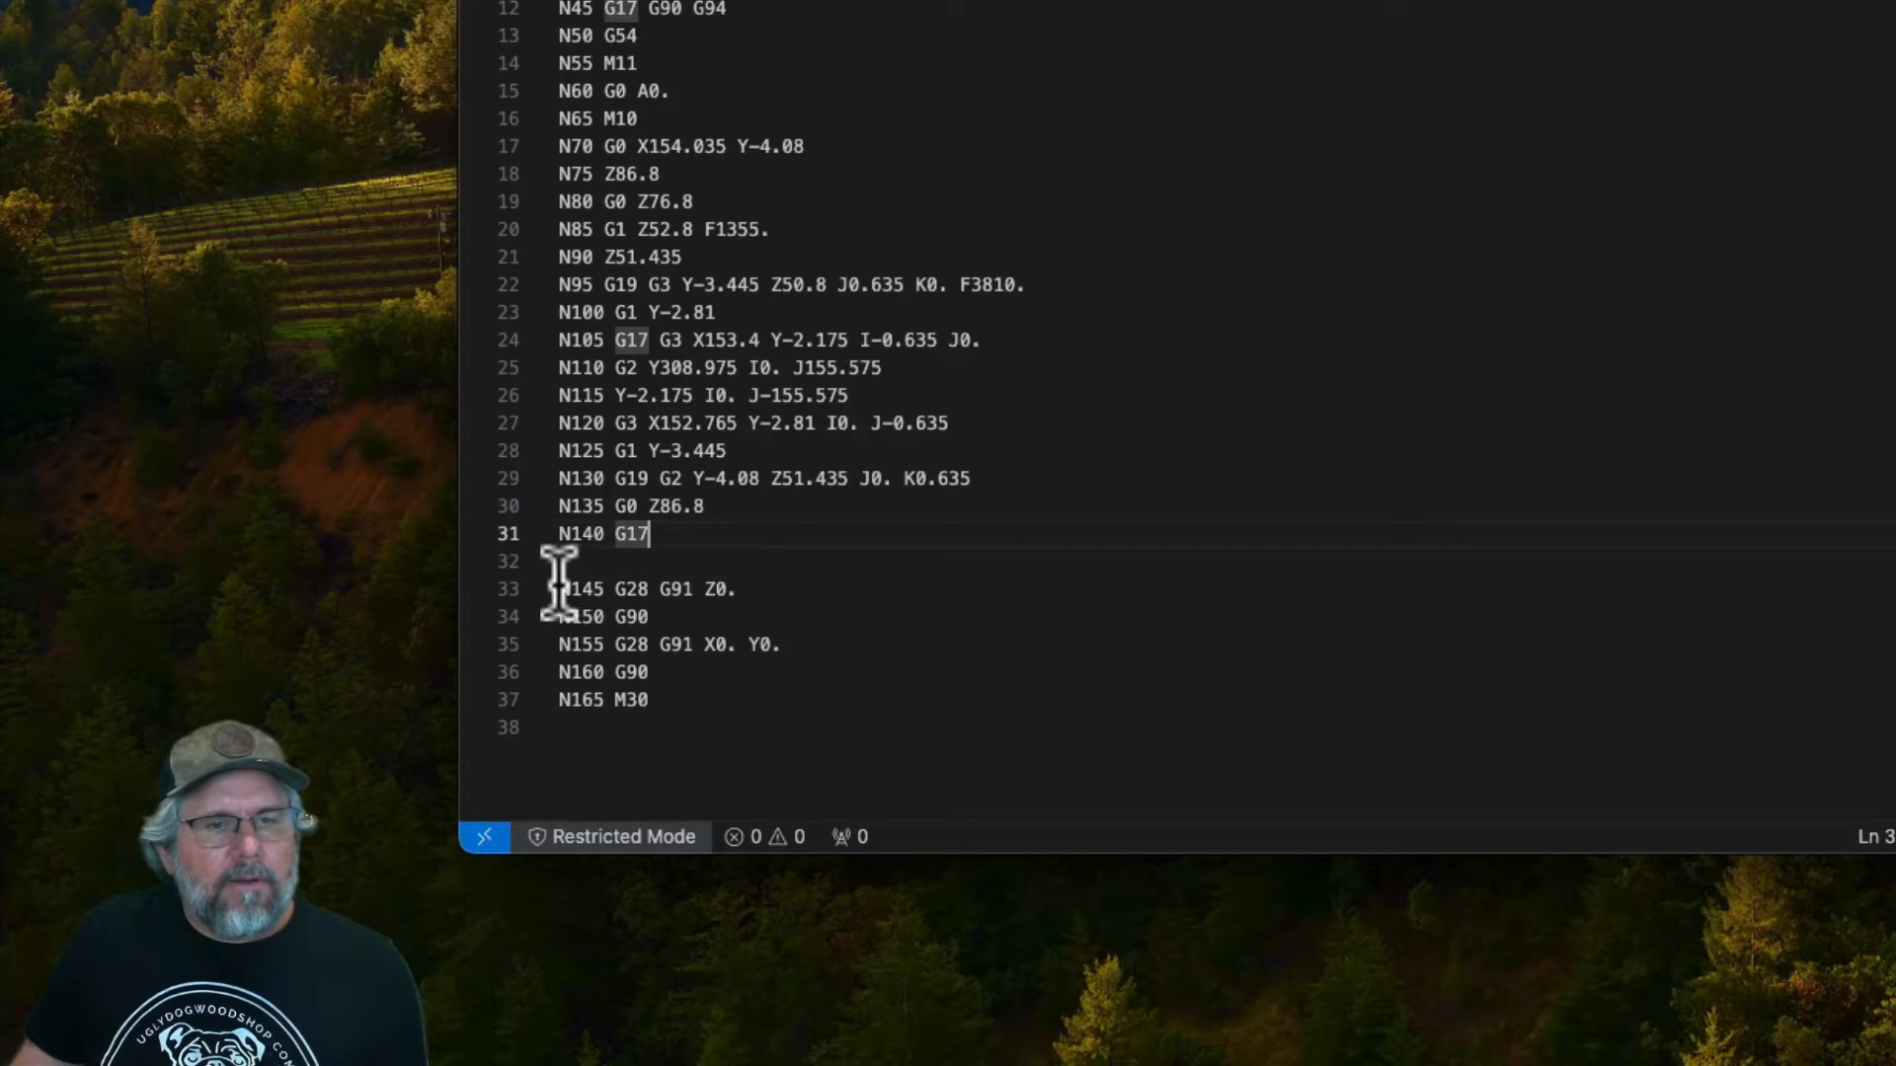
mouse_move(661, 689)
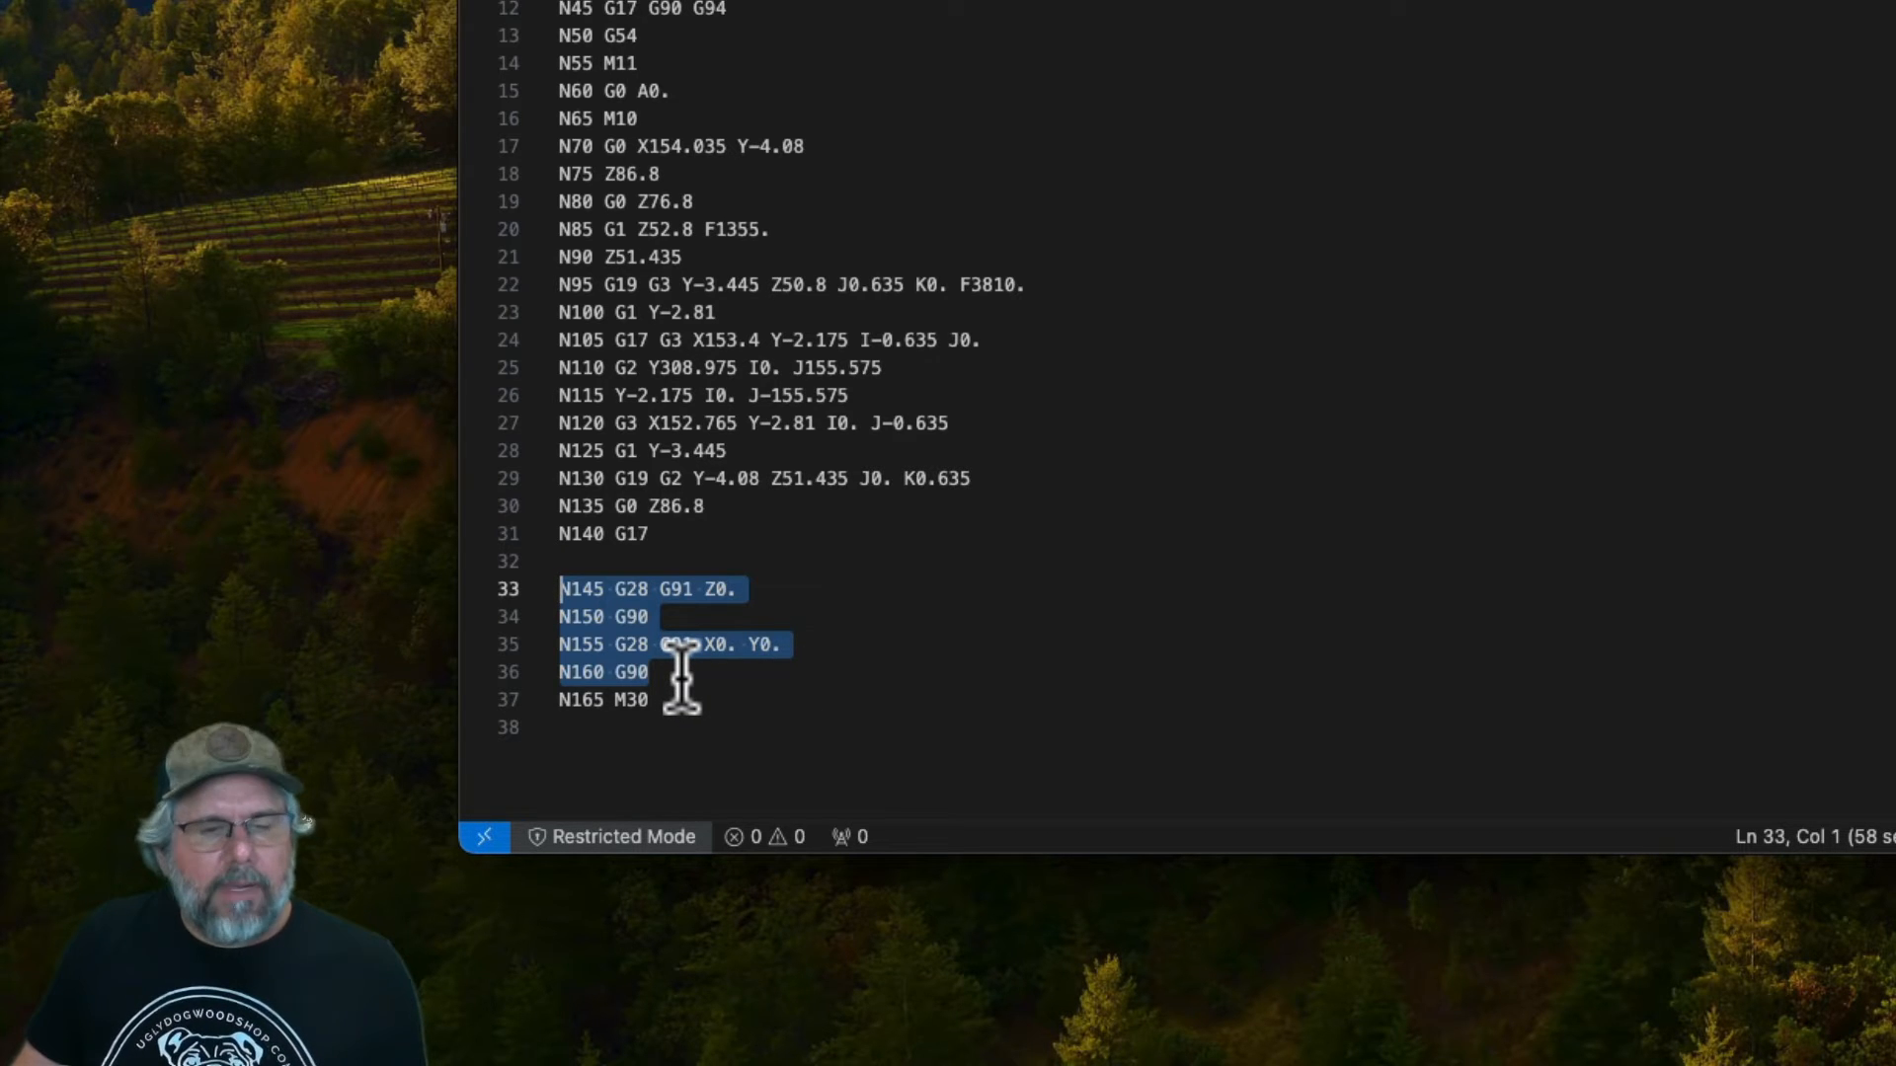
Step: Select the ending G28 G91 Z0. / X0. Y0. retract block in the posted .nc file
left_click(593, 588)
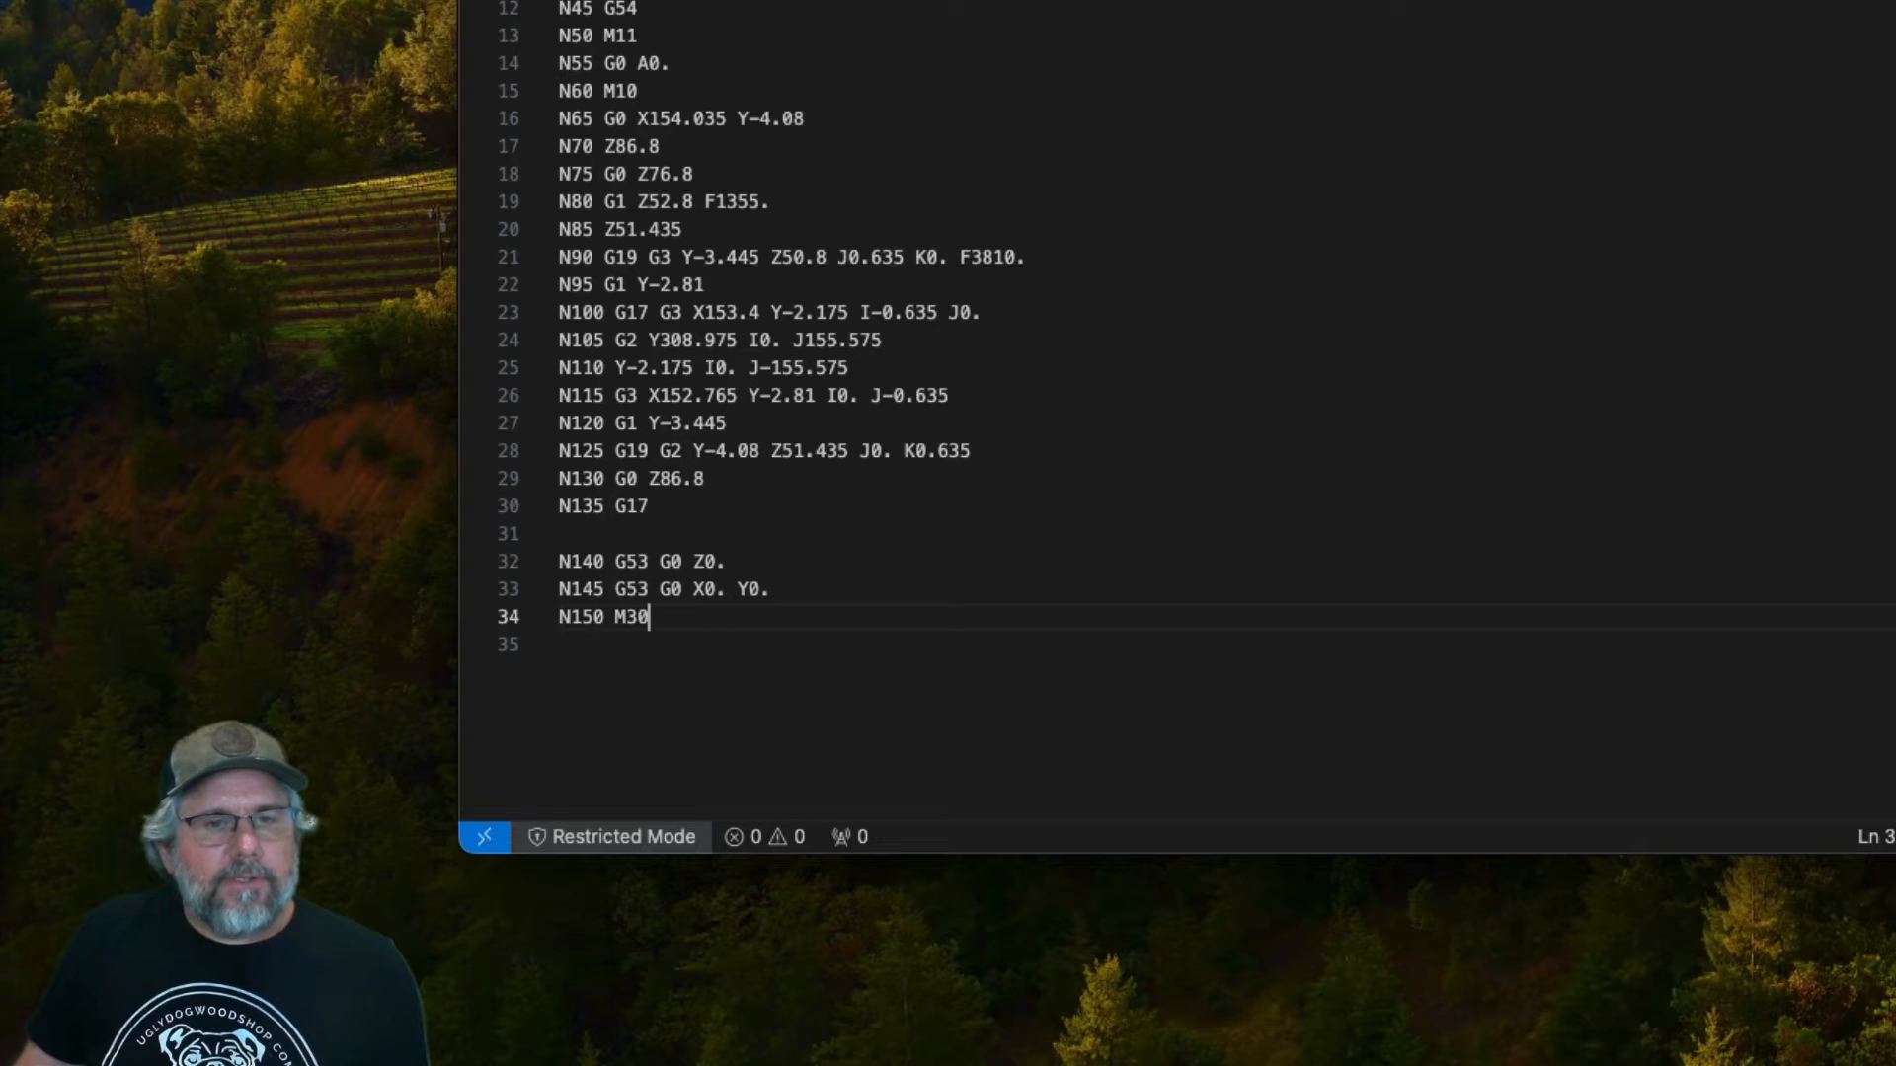
mouse_move(695, 592)
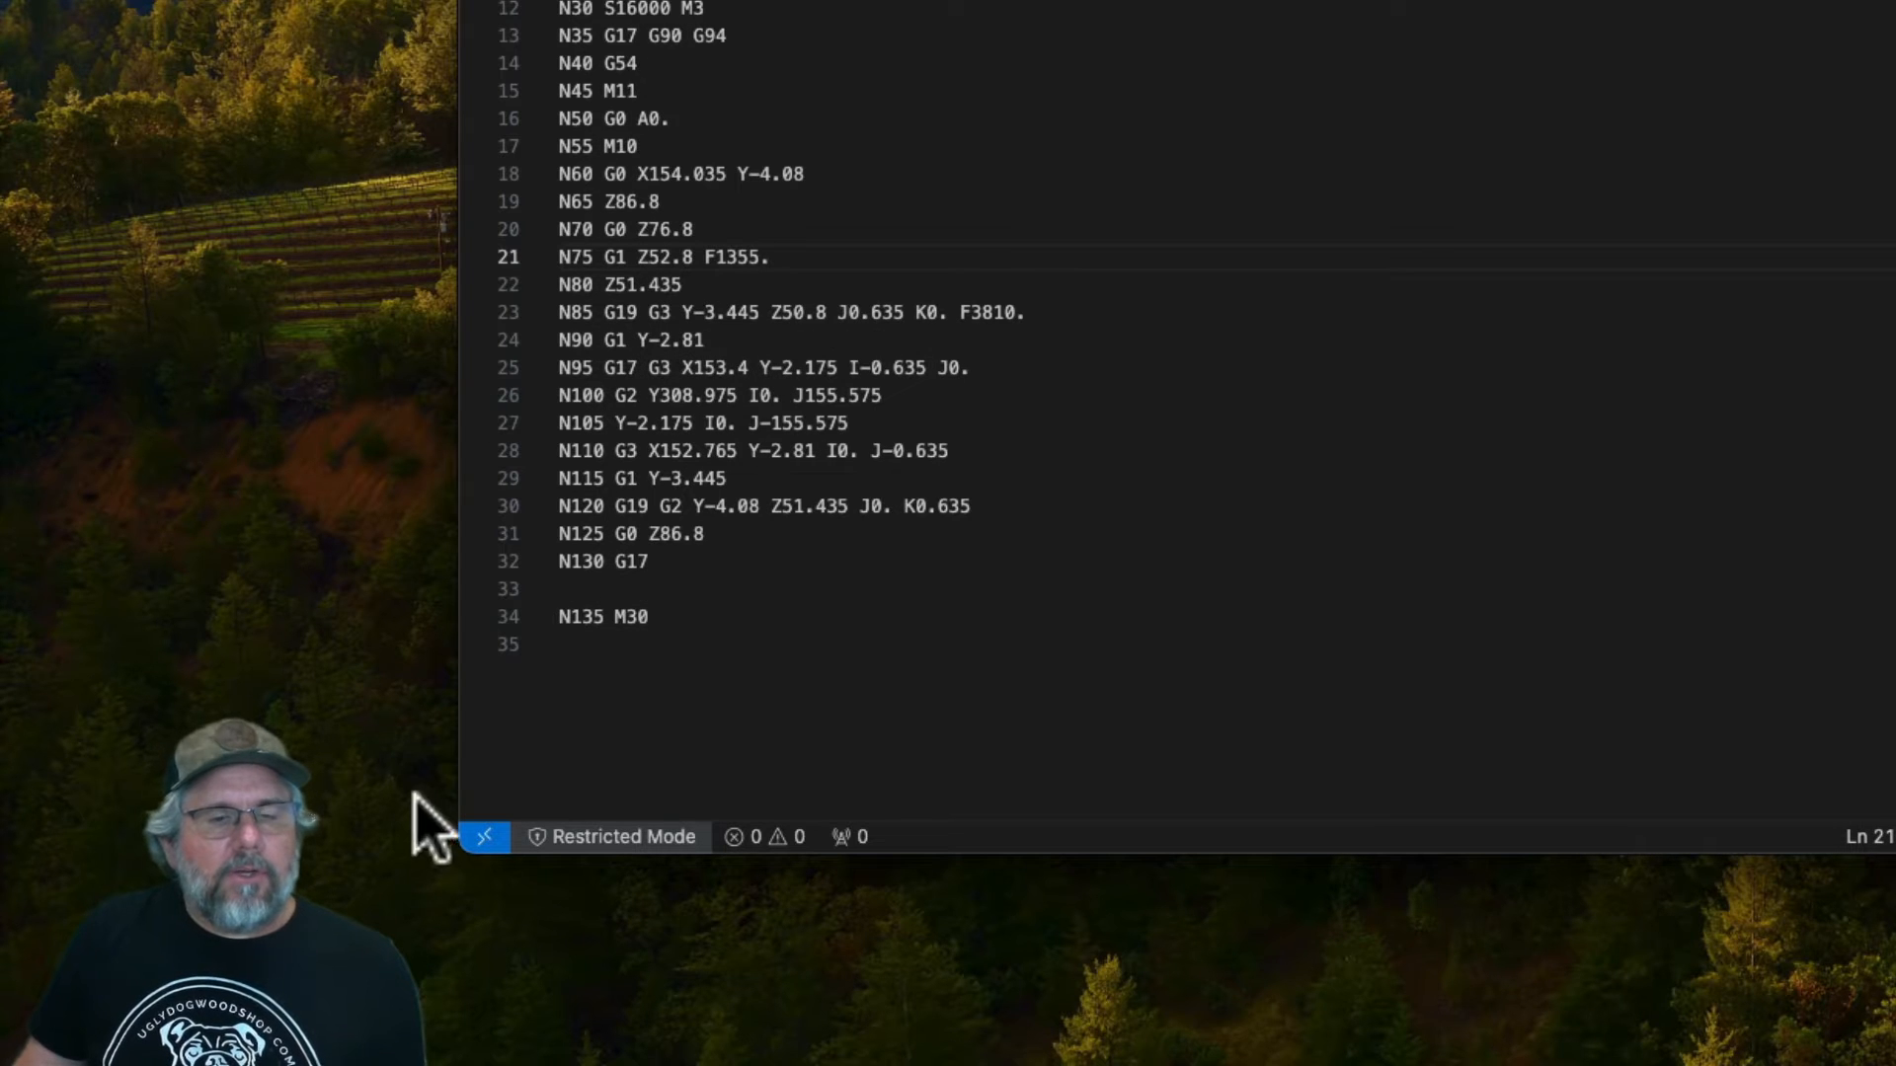
mouse_move(672, 575)
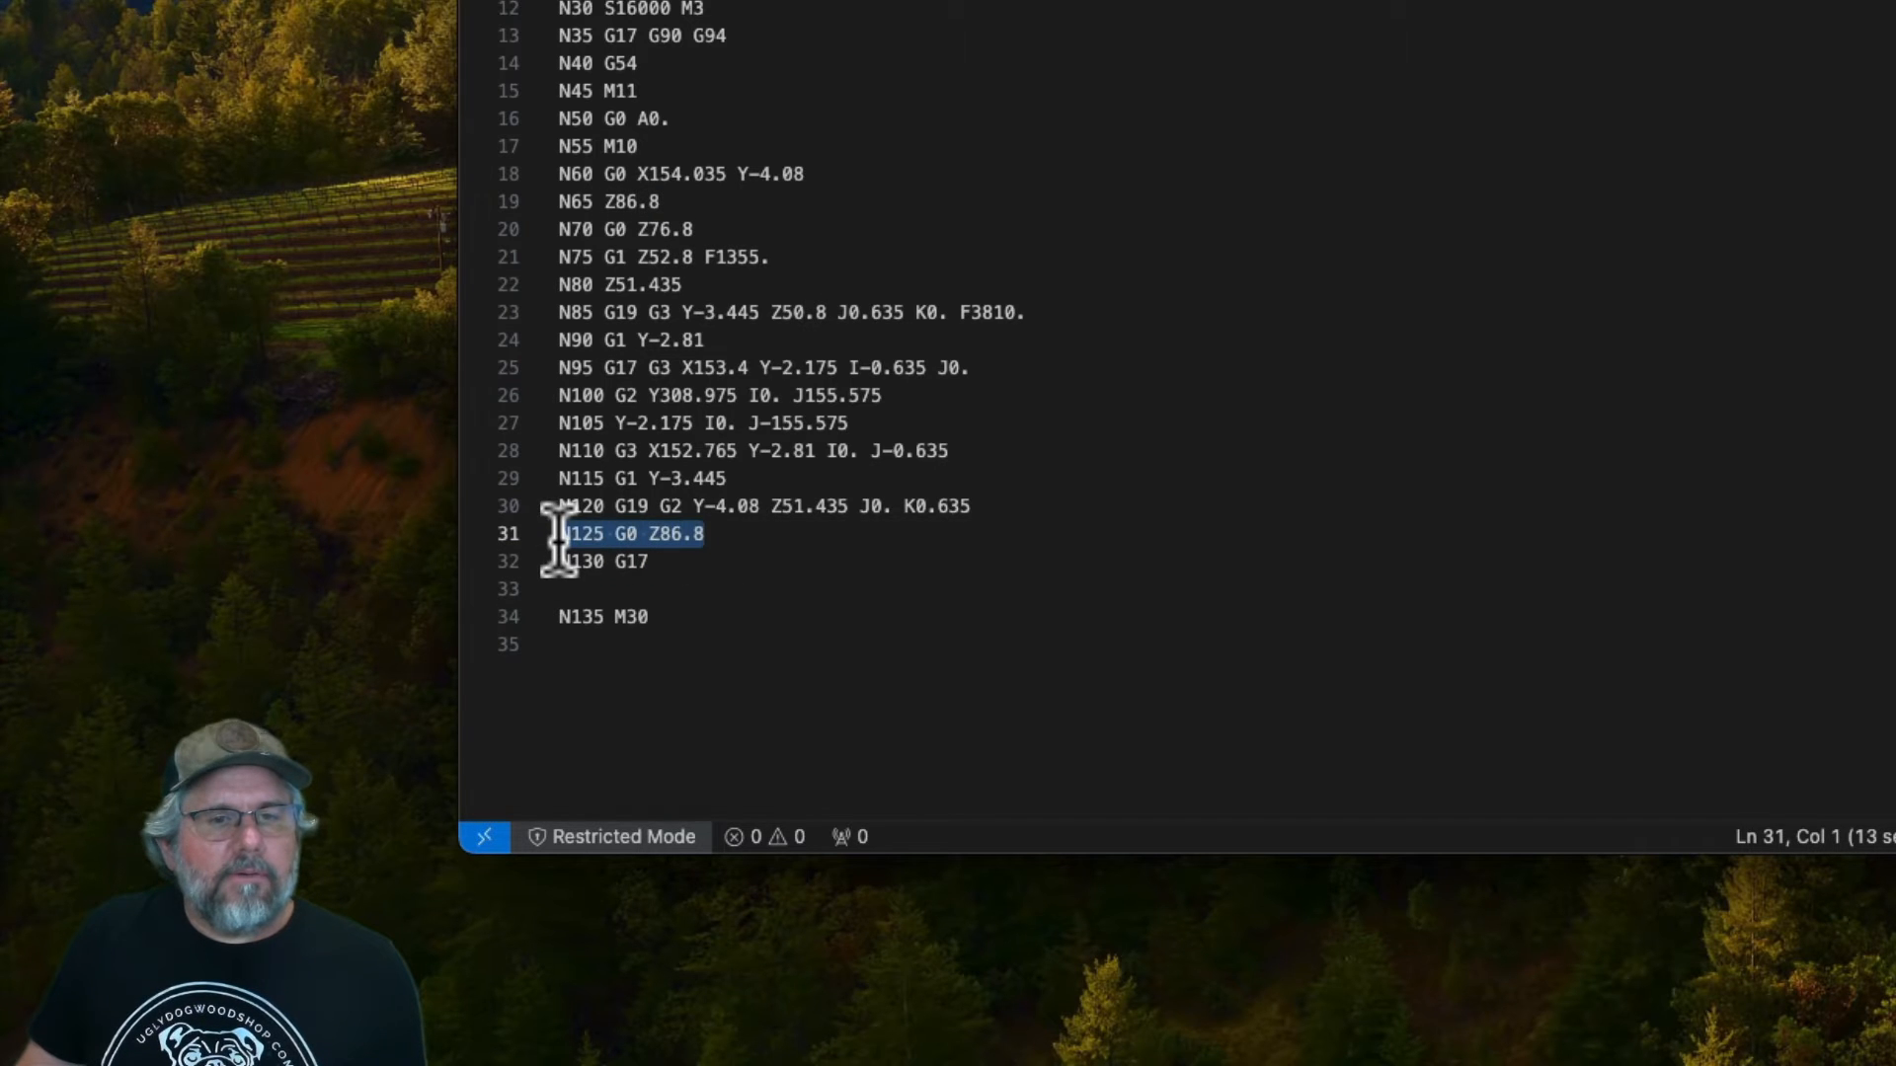
mouse_move(659, 537)
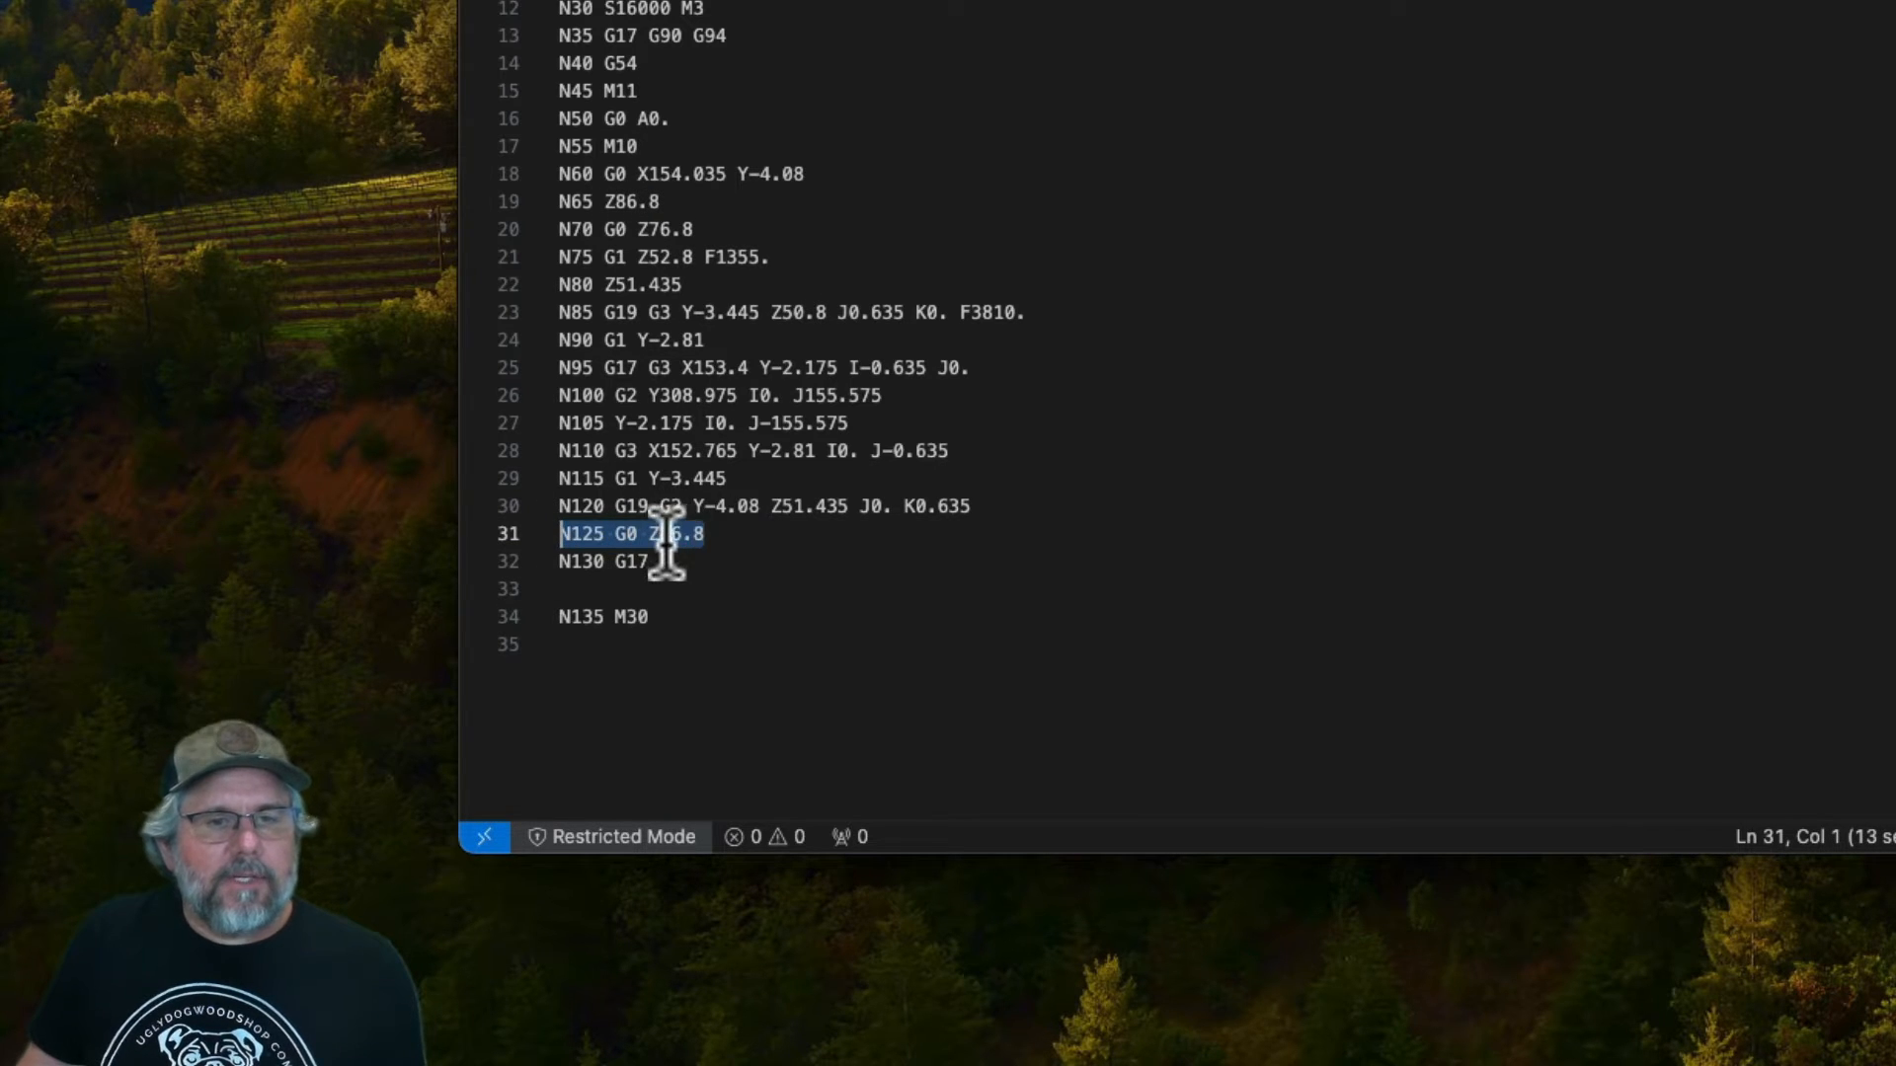